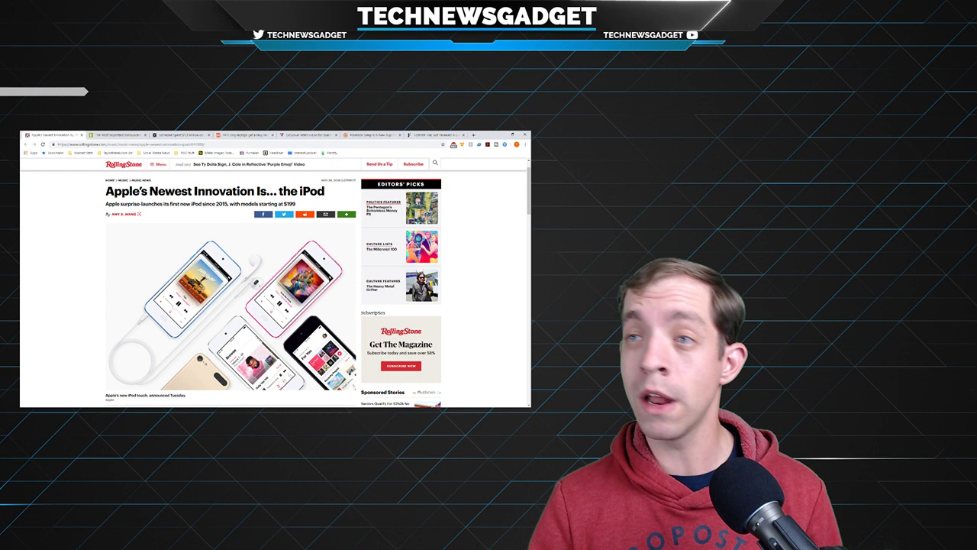
Step: Scroll past the iPod article's main image into its opening body paragraphs
{"action": "scroll", "scroll_direction": "down", "scroll_amount": 3}
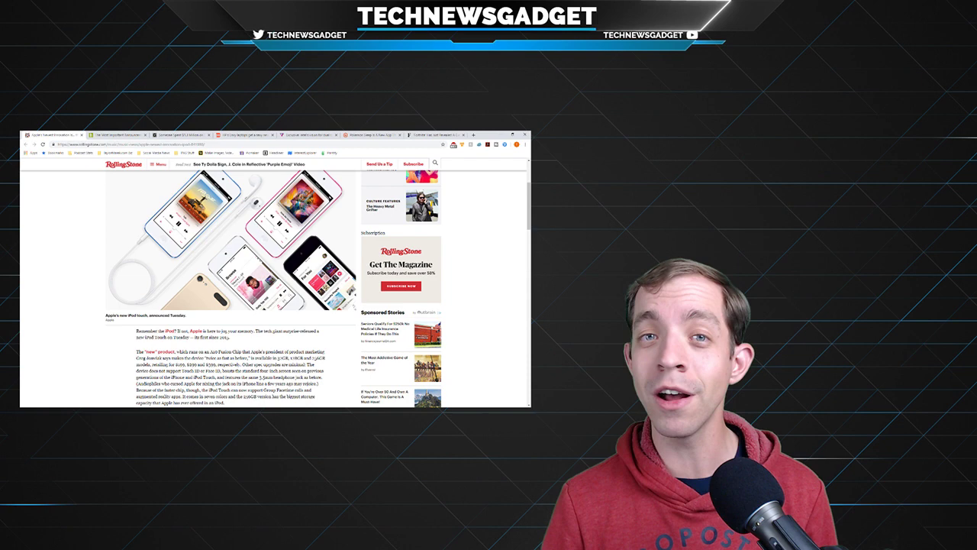
{"action": "scroll", "scroll_direction": "down", "scroll_amount": 3}
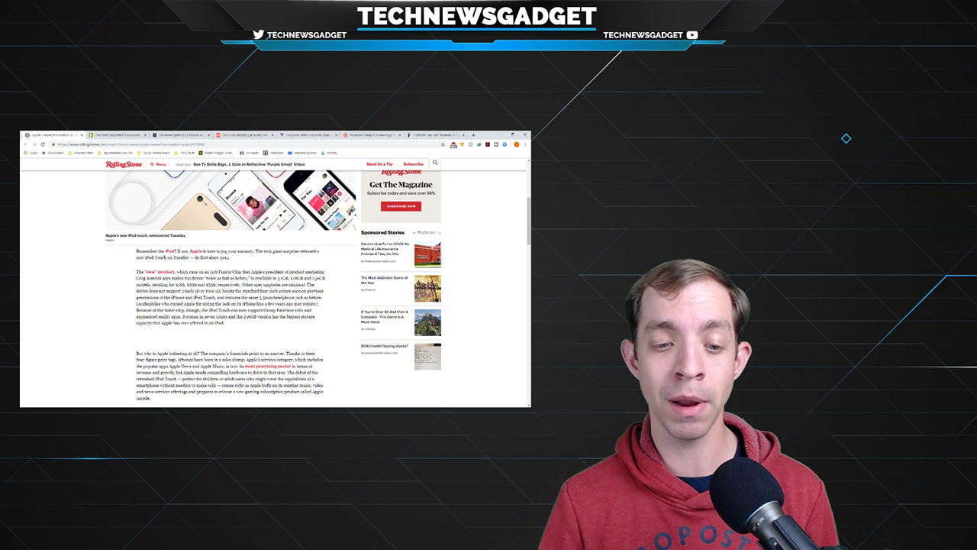
Step: Read further down the Rolling Stone iPod article's body text
{"action": "scroll", "scroll_direction": "down", "scroll_amount": 3}
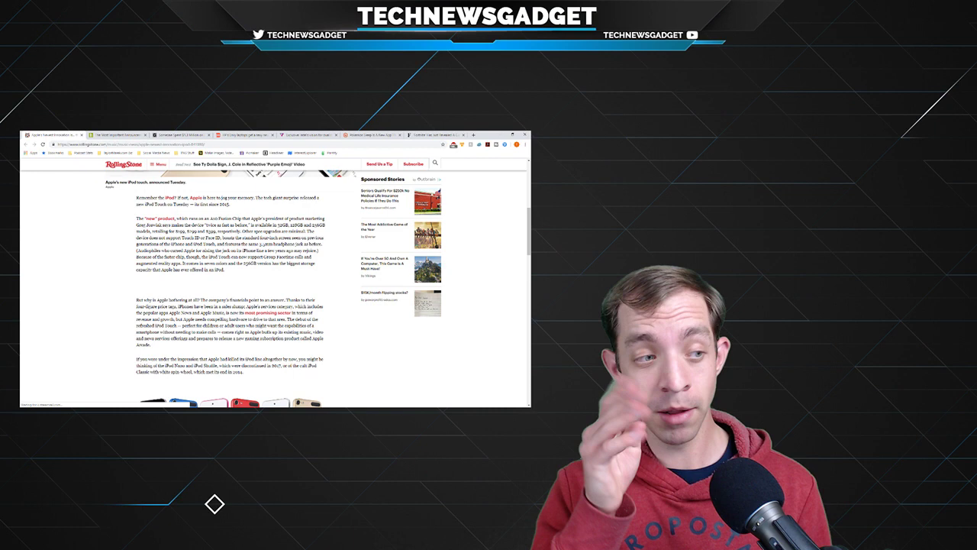
{"action": "scroll", "scroll_direction": "down", "scroll_amount": 3}
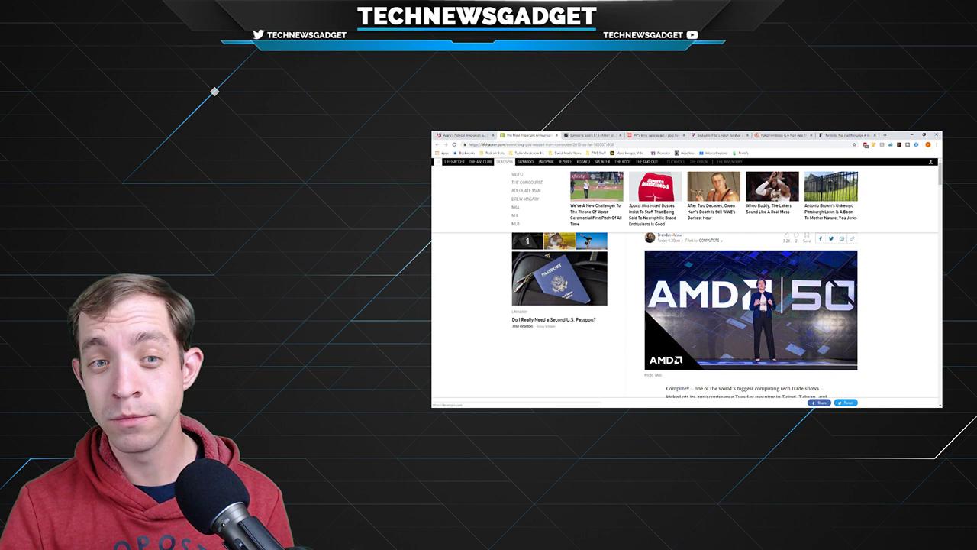
Step: Scroll the AMD Computex article down to its 'Processors and GPUs' heading on third-gen Ryzen
{"action": "scroll", "scroll_direction": "down", "scroll_amount": 3}
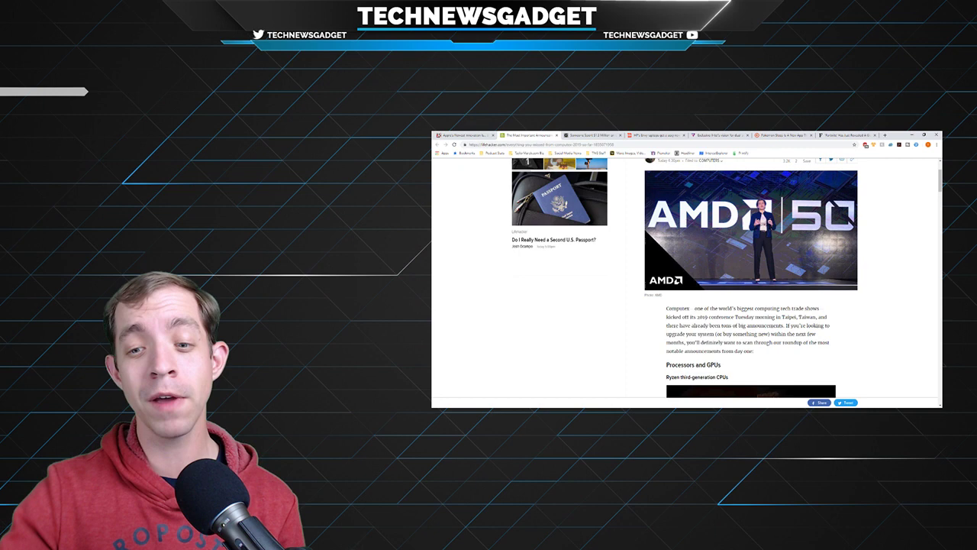
{"action": "scroll", "scroll_direction": "down", "scroll_amount": 3}
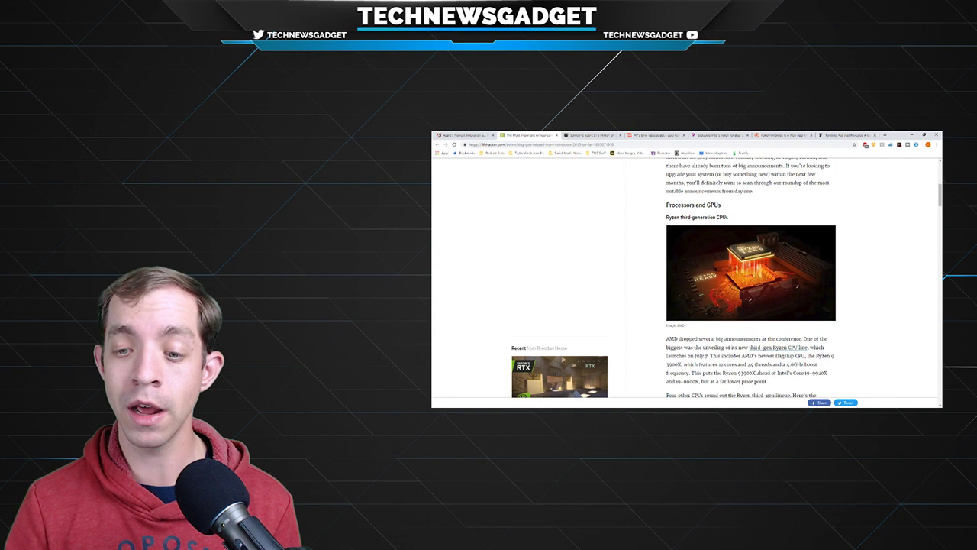
Step: Read past the Intel Core i9 comparison to the Radeon RX 5000 series section
{"action": "scroll", "scroll_direction": "down", "scroll_amount": 3}
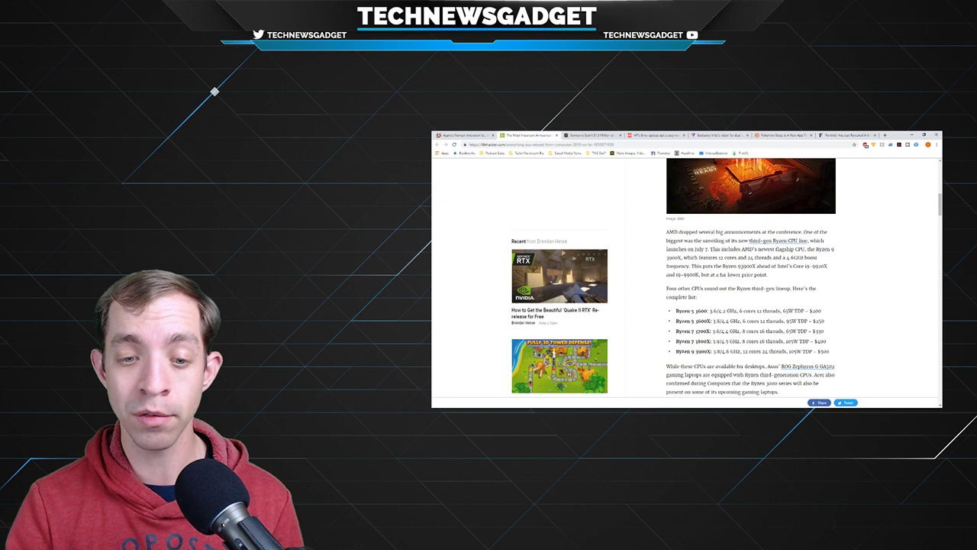
{"action": "scroll", "scroll_direction": "down", "scroll_amount": 3}
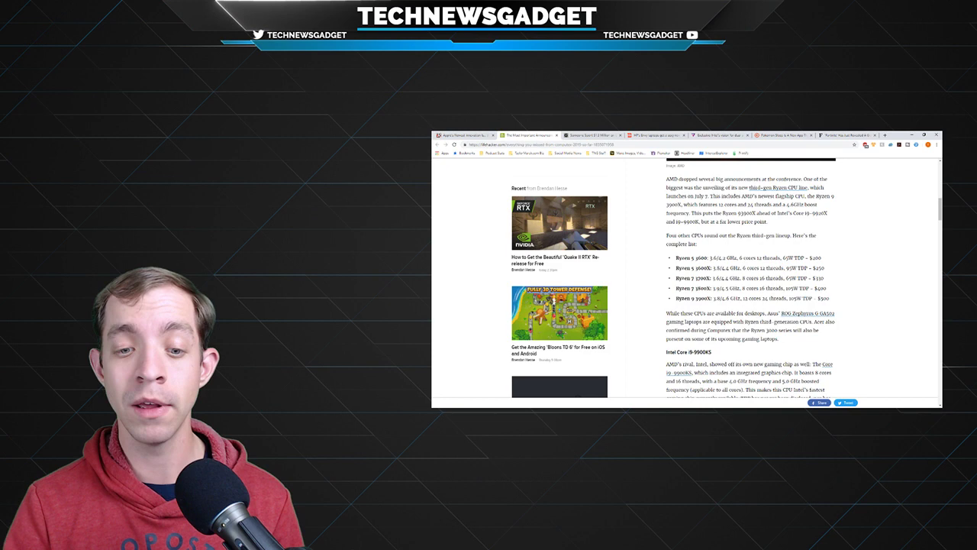
{"action": "scroll", "scroll_direction": "down", "scroll_amount": 3}
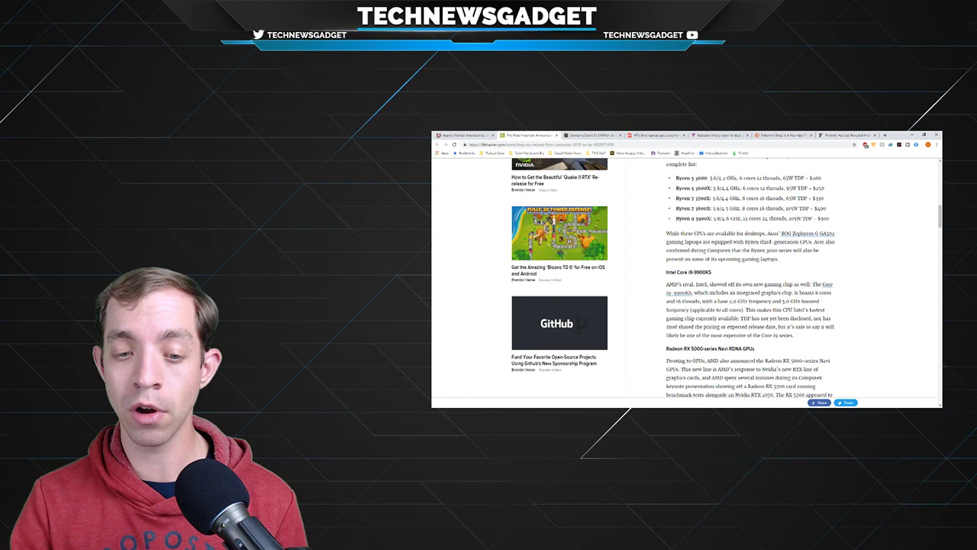
Step: Continue past the embedded AMD keynote video toward the Nvidia RTX Quadro section
{"action": "scroll", "scroll_direction": "down", "scroll_amount": 3}
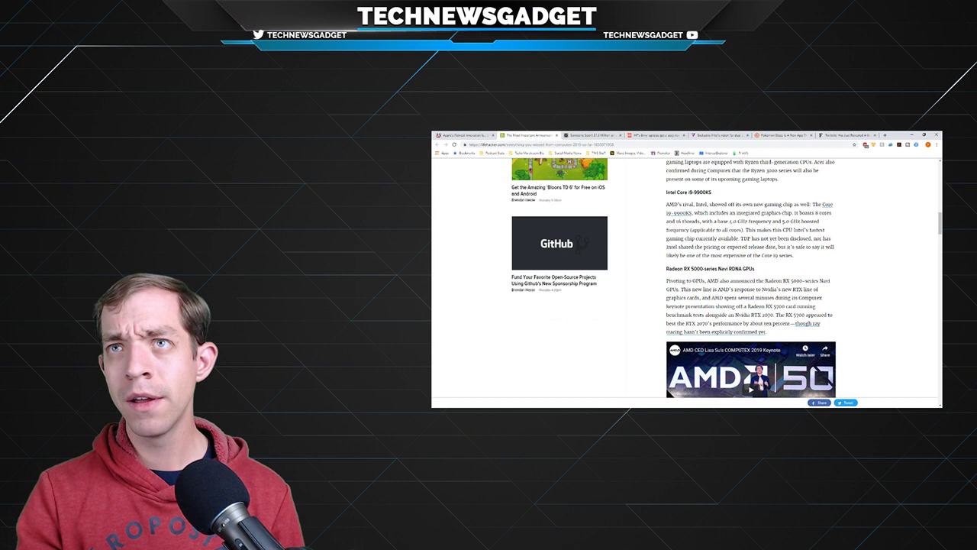
{"action": "scroll", "scroll_direction": "down", "scroll_amount": 3}
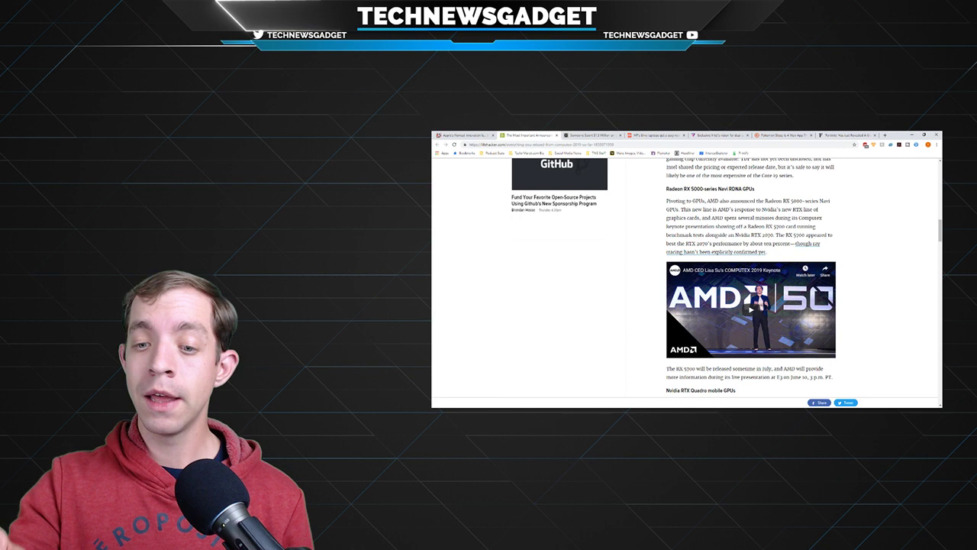
{"action": "scroll", "scroll_direction": "down", "scroll_amount": 3}
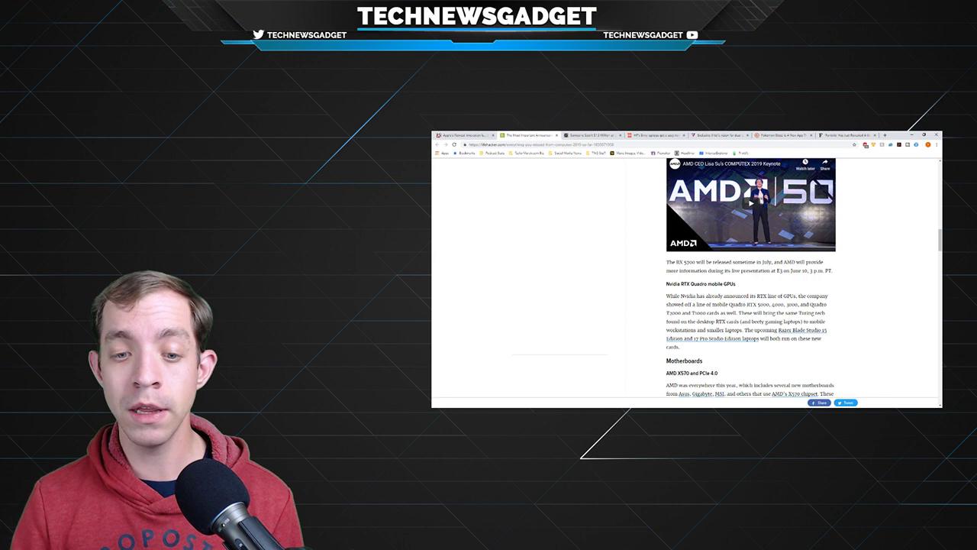
Step: Scroll to the Nvidia RTX Quadro mobile GPUs section and the Motherboards heading
{"action": "scroll", "scroll_direction": "down", "scroll_amount": 3}
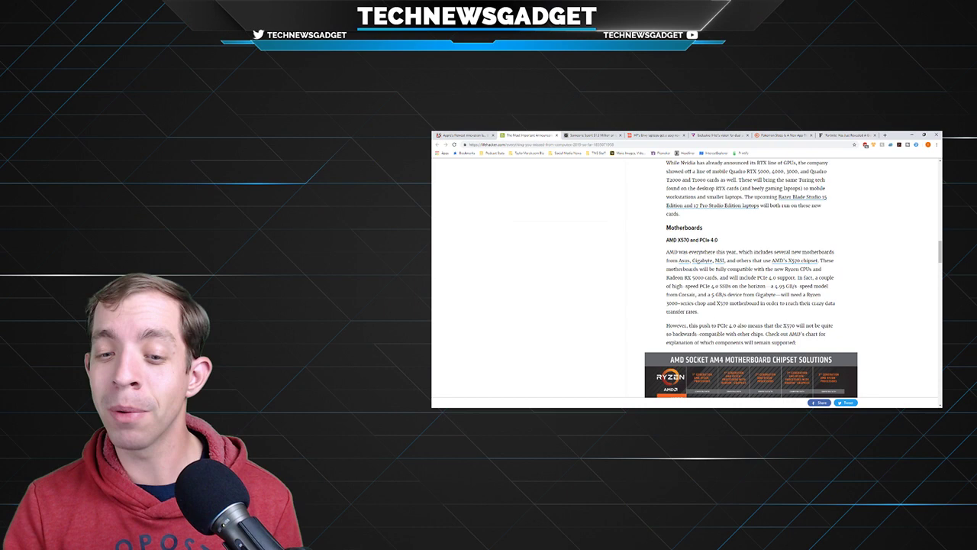
Step: Read past the X570 chipset chart to Asus's futuristic motherboard design and the Monitors heading
{"action": "scroll", "scroll_direction": "down", "scroll_amount": 3}
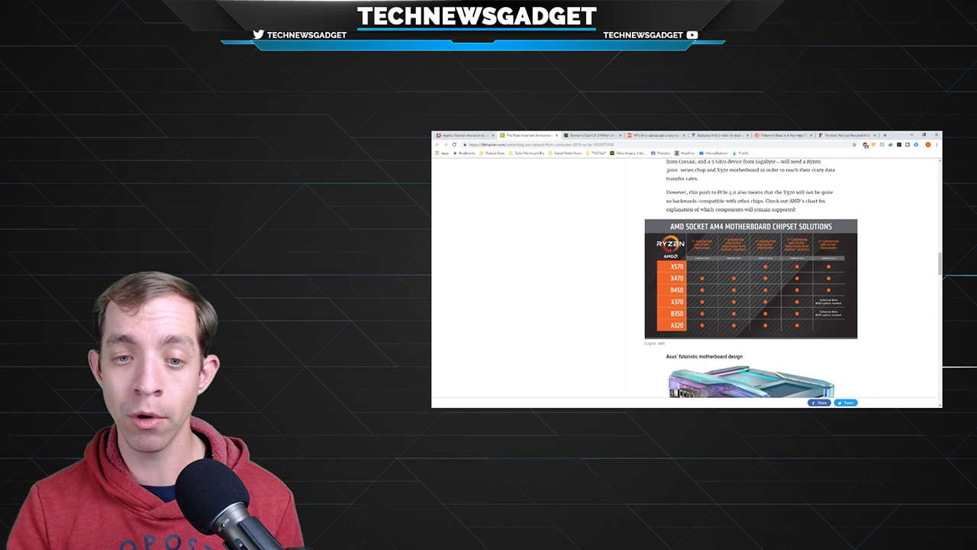
{"action": "scroll", "scroll_direction": "down", "scroll_amount": 3}
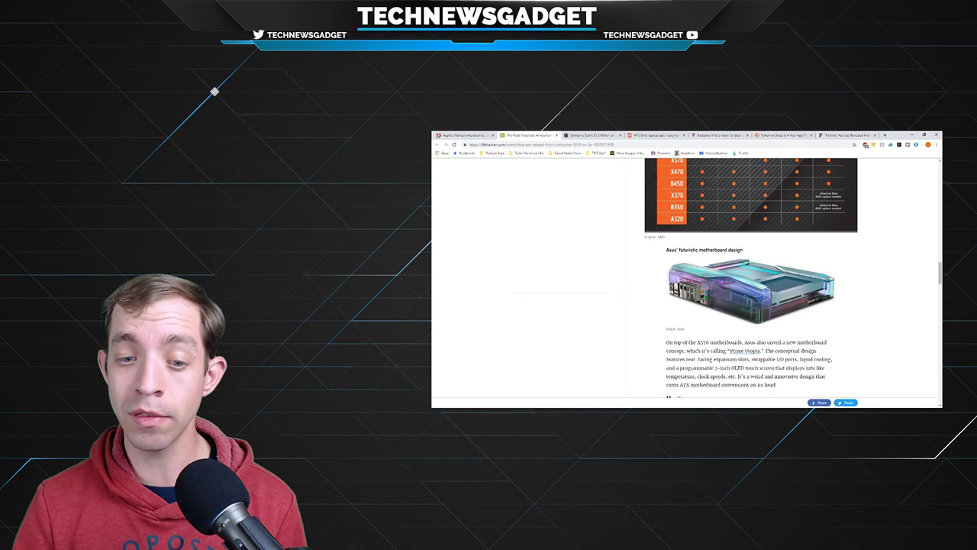
{"action": "scroll", "scroll_direction": "down", "scroll_amount": 3}
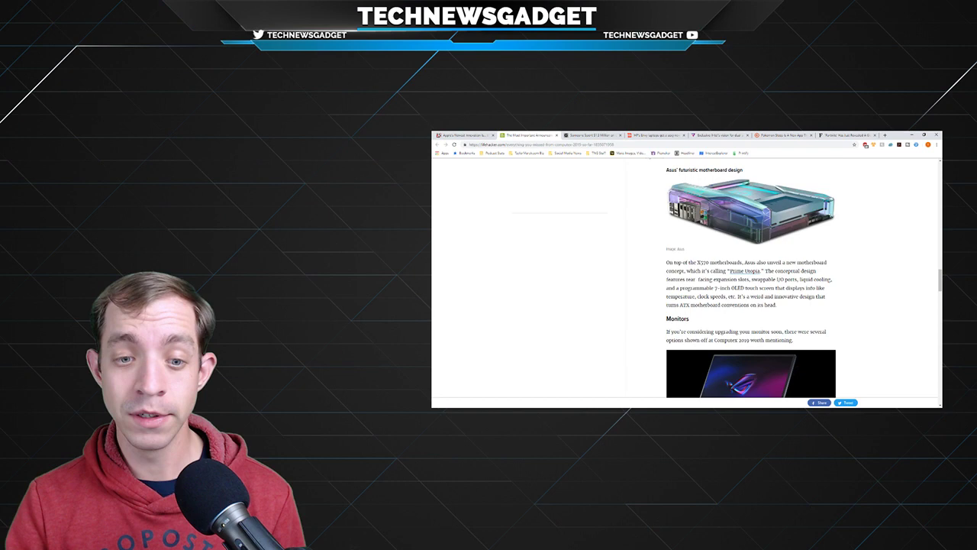
Step: Read the Monitors section past Asus's portable ROG monitor to the MSI gaming monitor photo
{"action": "scroll", "scroll_direction": "down", "scroll_amount": 3}
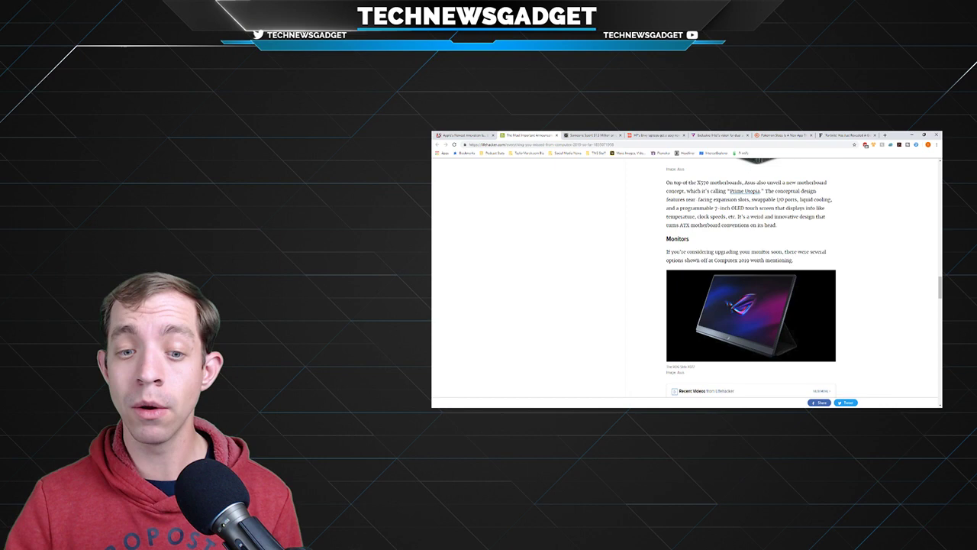
{"action": "scroll", "scroll_direction": "down", "scroll_amount": 3}
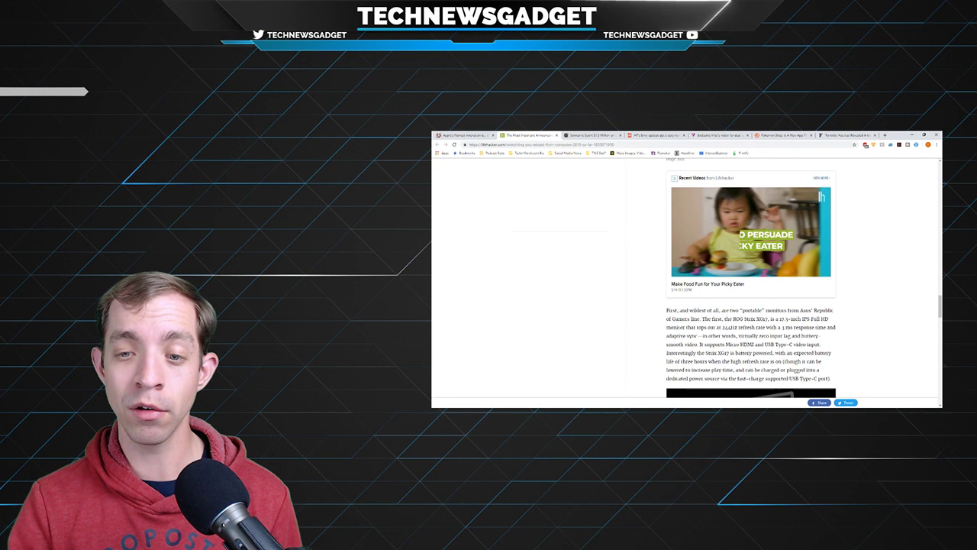
{"action": "scroll", "scroll_direction": "up", "scroll_amount": 3}
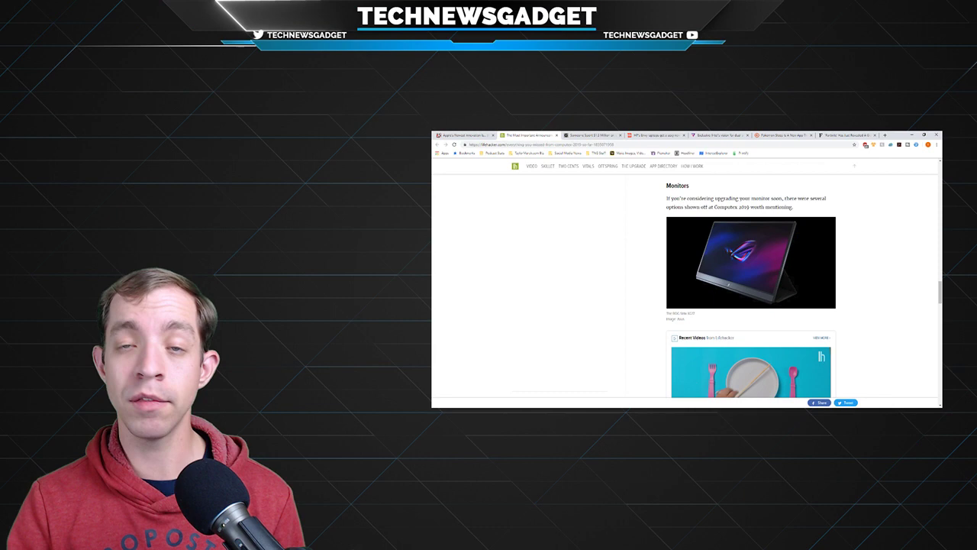
{"action": "scroll", "scroll_direction": "down", "scroll_amount": 3}
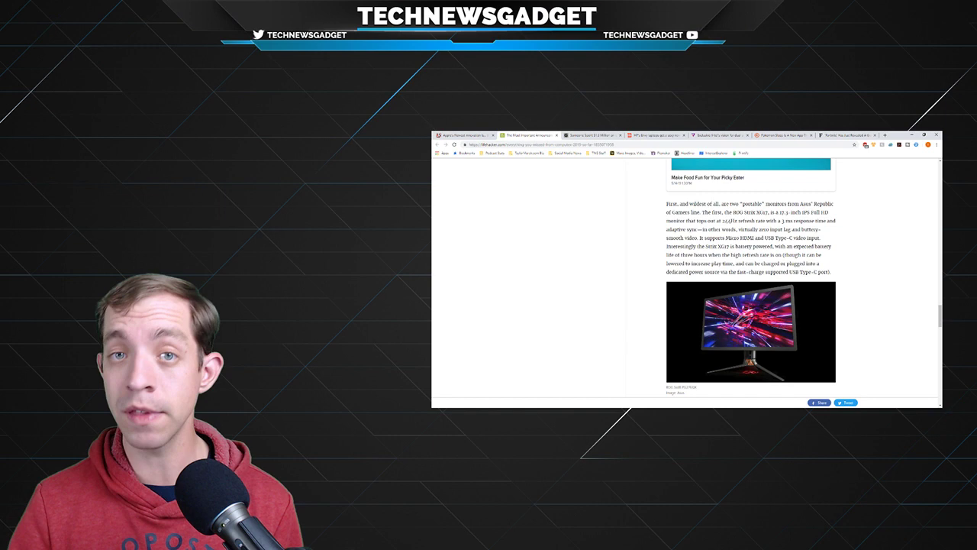
{"action": "scroll", "scroll_direction": "down", "scroll_amount": 3}
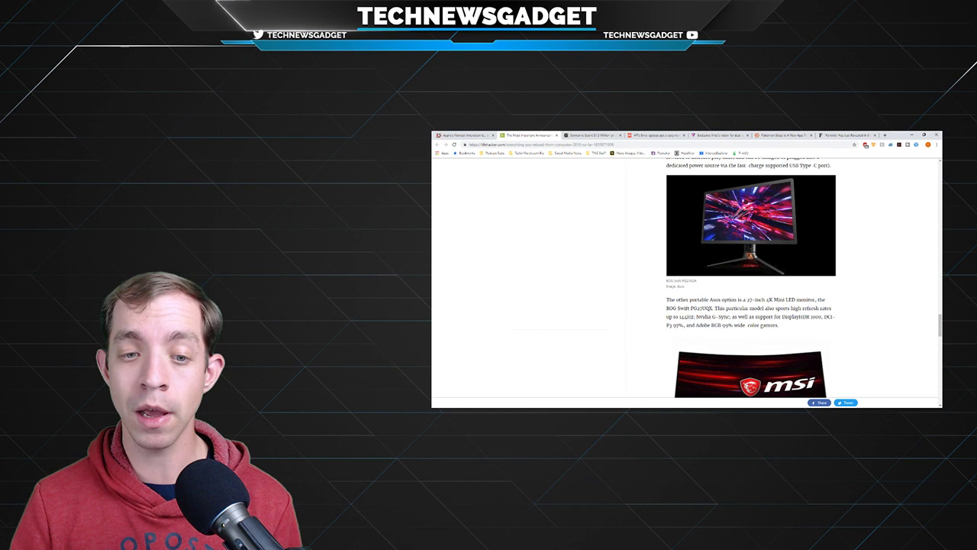
Step: Scroll past the MSI curved monitor to 'Other miscellaneous announcements from Computex 2019'
{"action": "scroll", "scroll_direction": "down", "scroll_amount": 3}
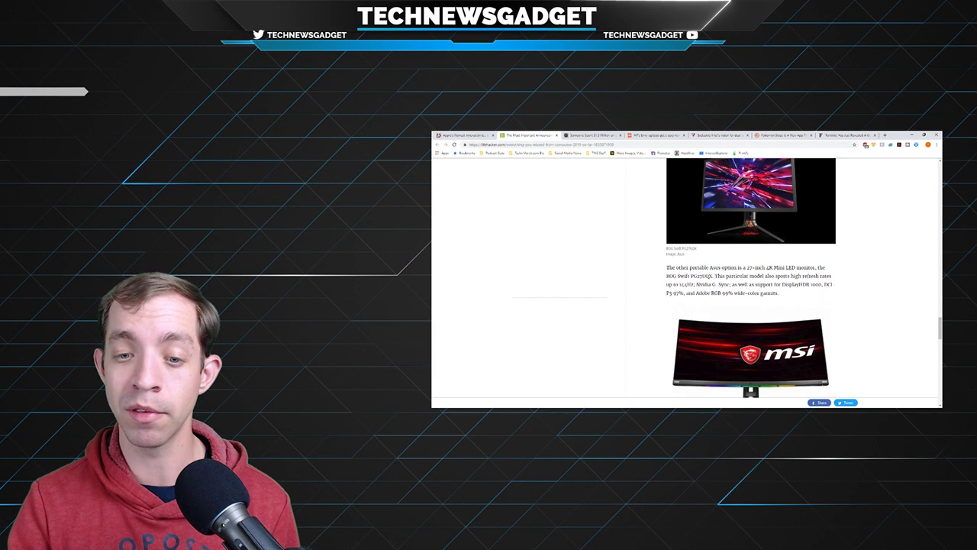
{"action": "scroll", "scroll_direction": "down", "scroll_amount": 3}
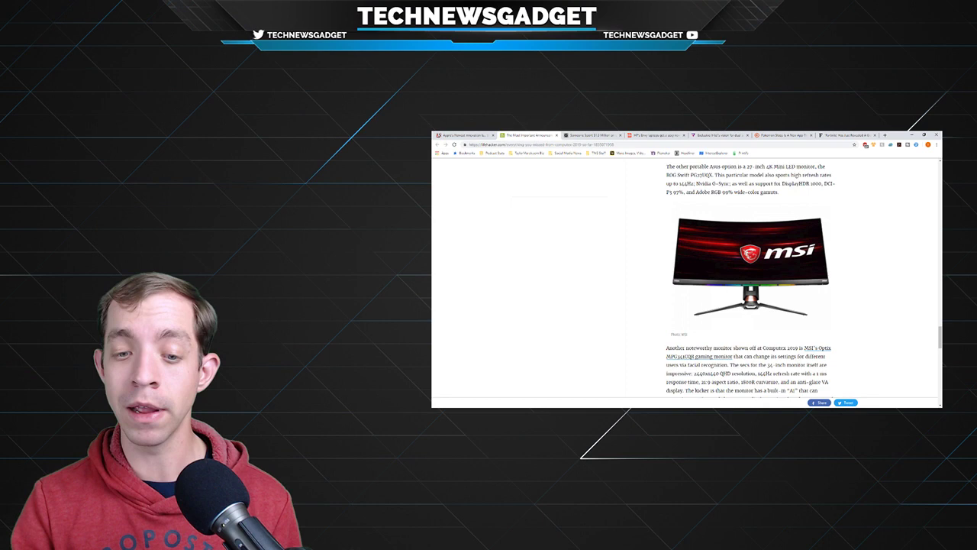
{"action": "scroll", "scroll_direction": "down", "scroll_amount": 3}
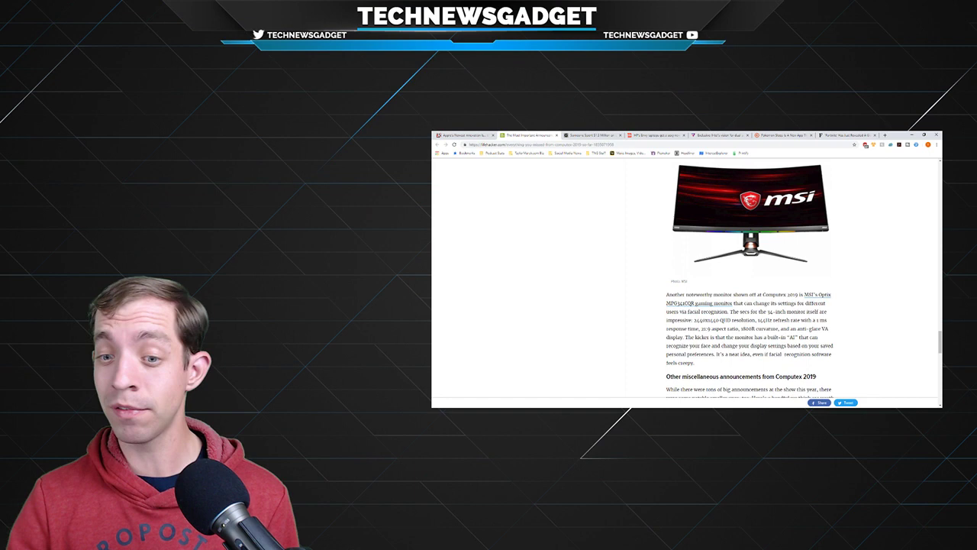
{"action": "scroll", "scroll_direction": "down", "scroll_amount": 3}
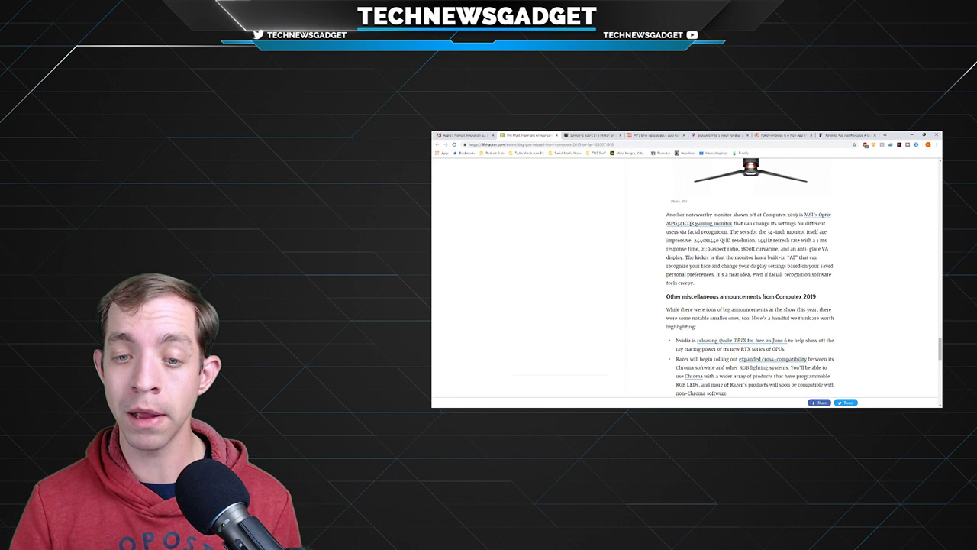
Step: Bring the bulleted list of miscellaneous Computex 2019 announcements into view
{"action": "scroll", "scroll_direction": "down", "scroll_amount": 3}
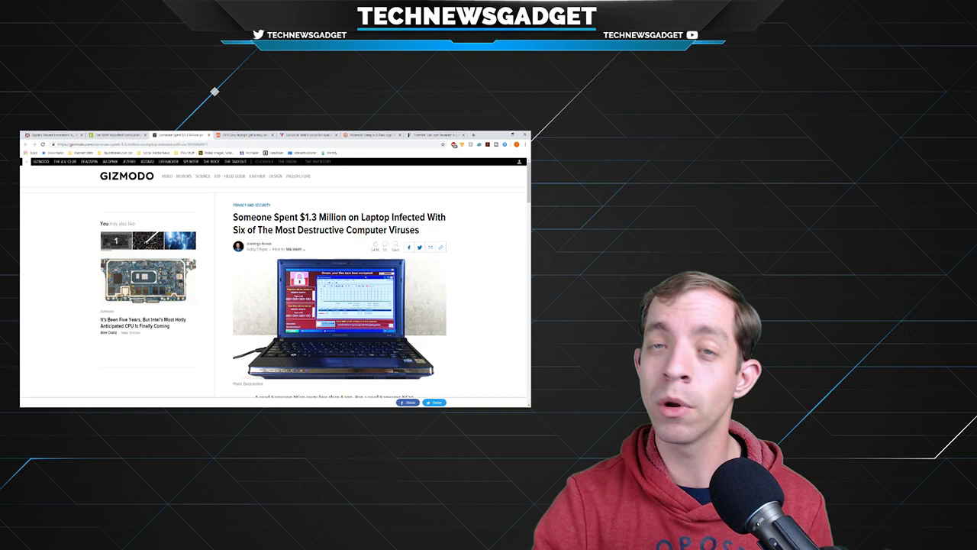
Step: Read the Gizmodo virus-laptop article past the gallery installation image into the auction details
{"action": "scroll", "scroll_direction": "down", "scroll_amount": 3}
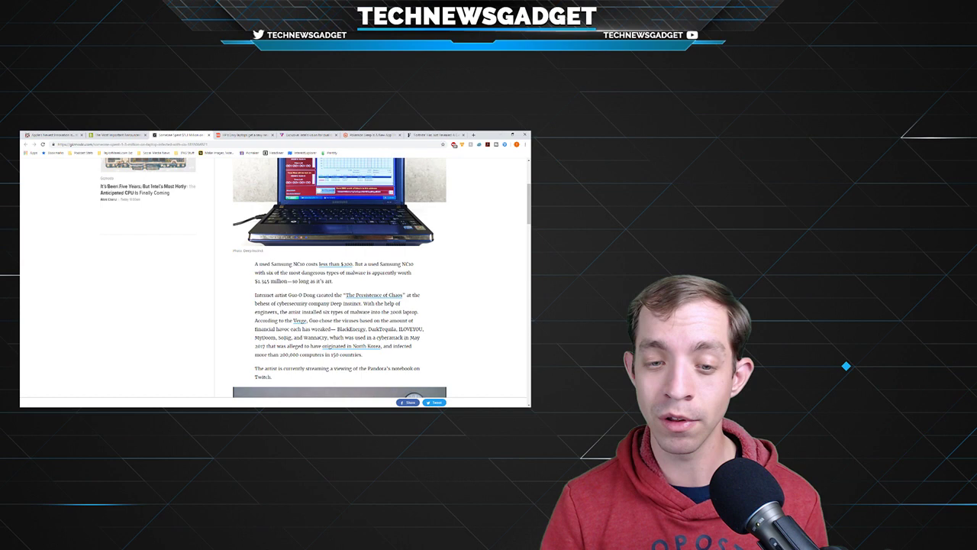
{"action": "scroll", "scroll_direction": "down", "scroll_amount": 3}
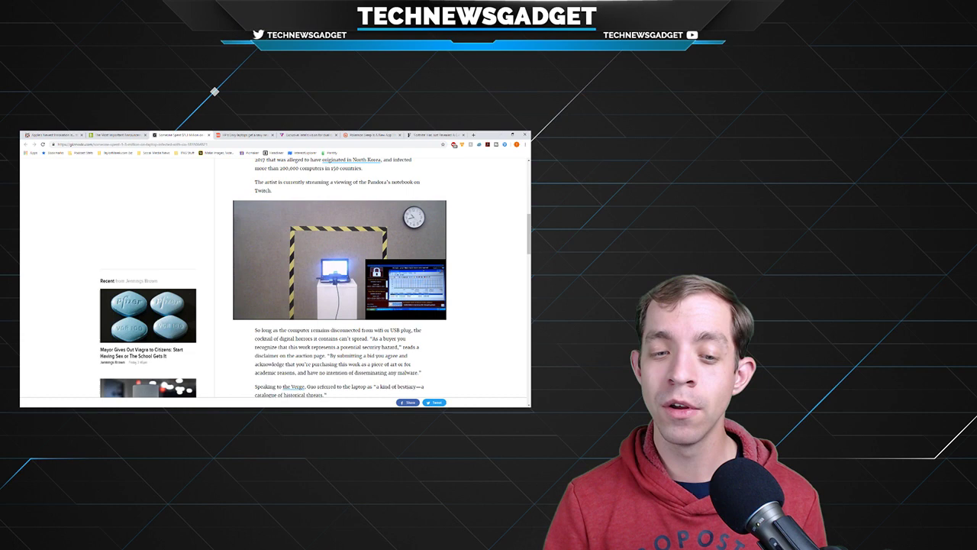
{"action": "scroll", "scroll_direction": "down", "scroll_amount": 3}
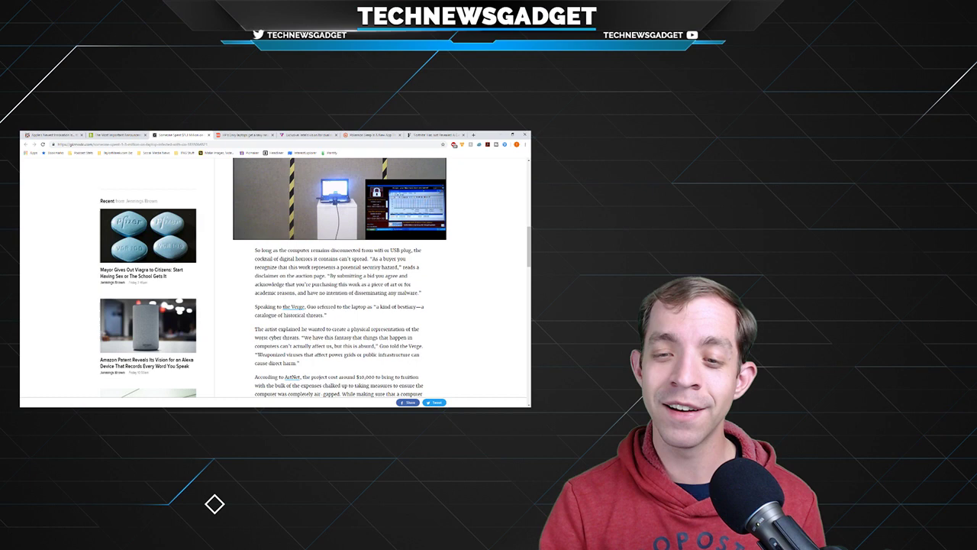
{"action": "mouse_move", "coordinate": [214, 93]}
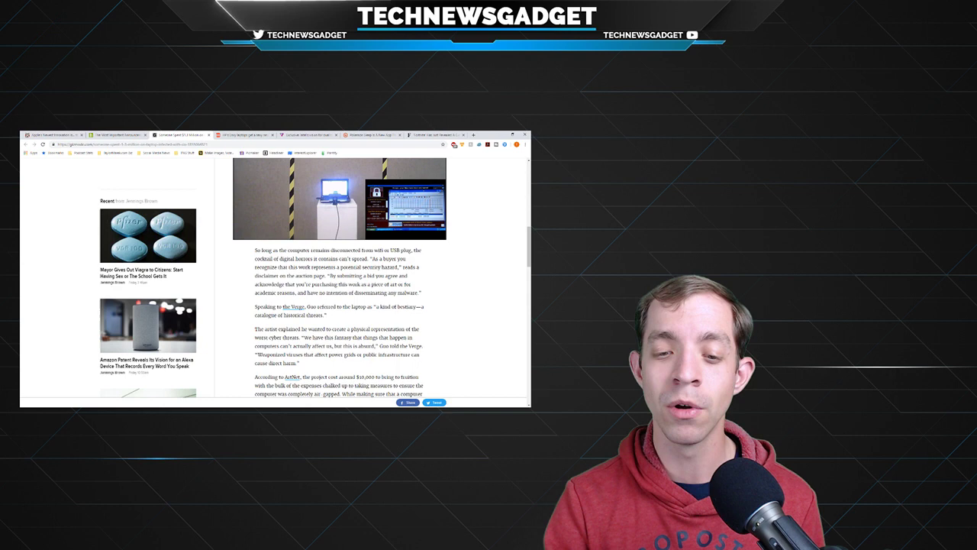
{"action": "scroll", "scroll_direction": "down", "scroll_amount": 3}
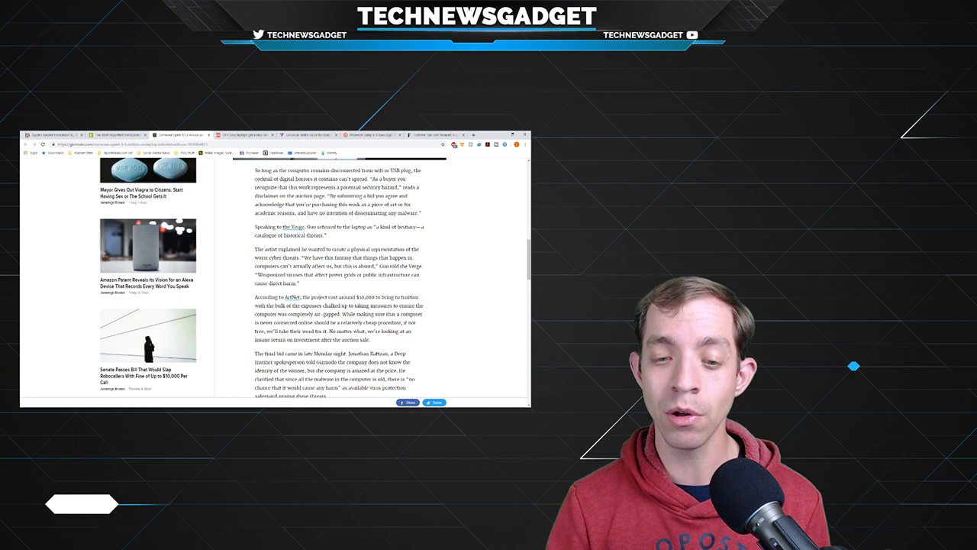
Step: Scroll to the end of Gizmodo's virus-laptop article before switching to The Next Web's HP Envy story
{"action": "scroll", "scroll_direction": "down", "scroll_amount": 3}
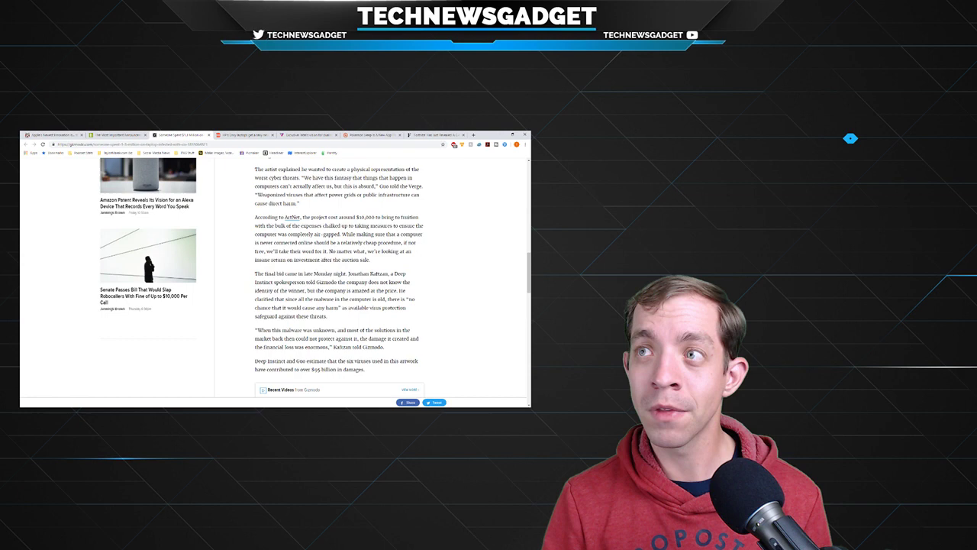
{"action": "scroll", "scroll_direction": "down", "scroll_amount": 3}
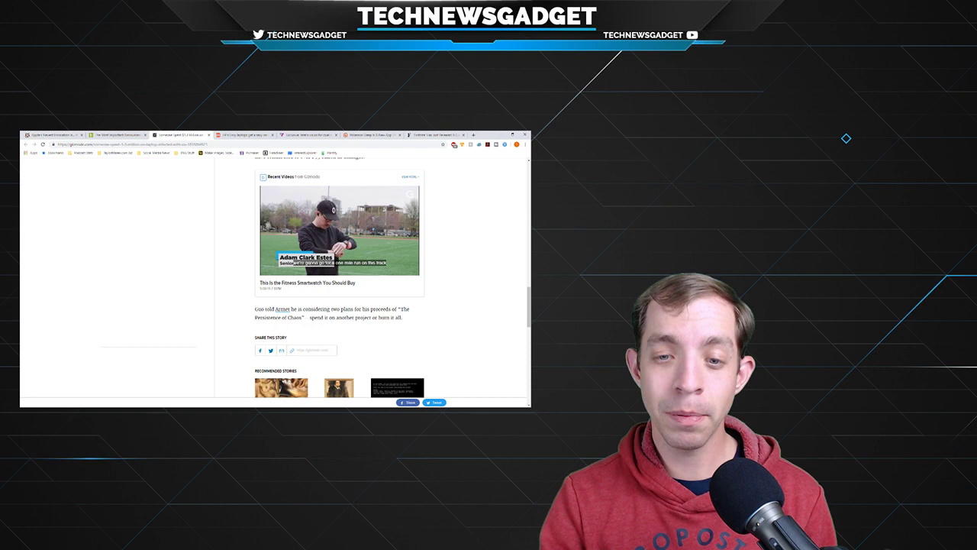
{"action": "scroll", "scroll_direction": "up", "scroll_amount": 3}
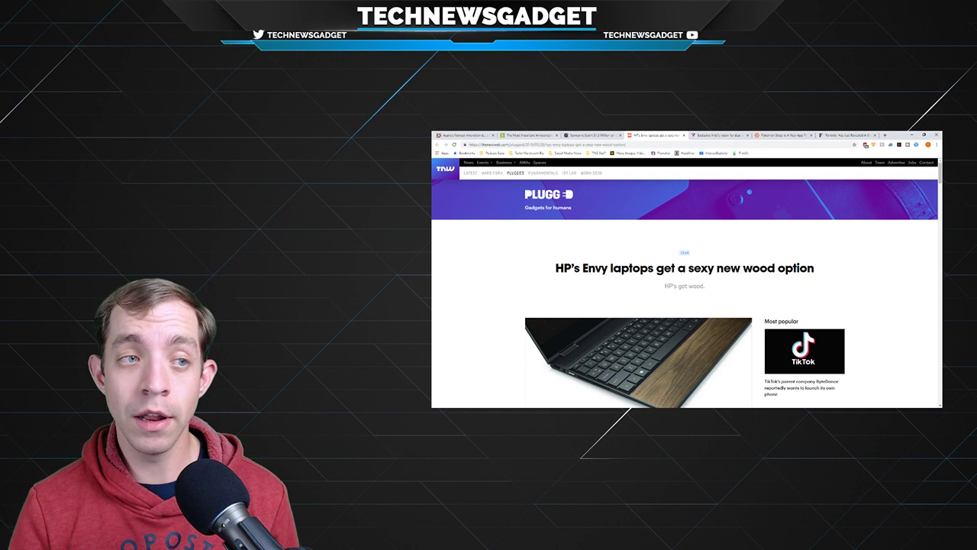
Step: Scroll past the wood-finish laptop image to the pricing paragraphs and second Envy photo
{"action": "scroll", "scroll_direction": "down", "scroll_amount": 3}
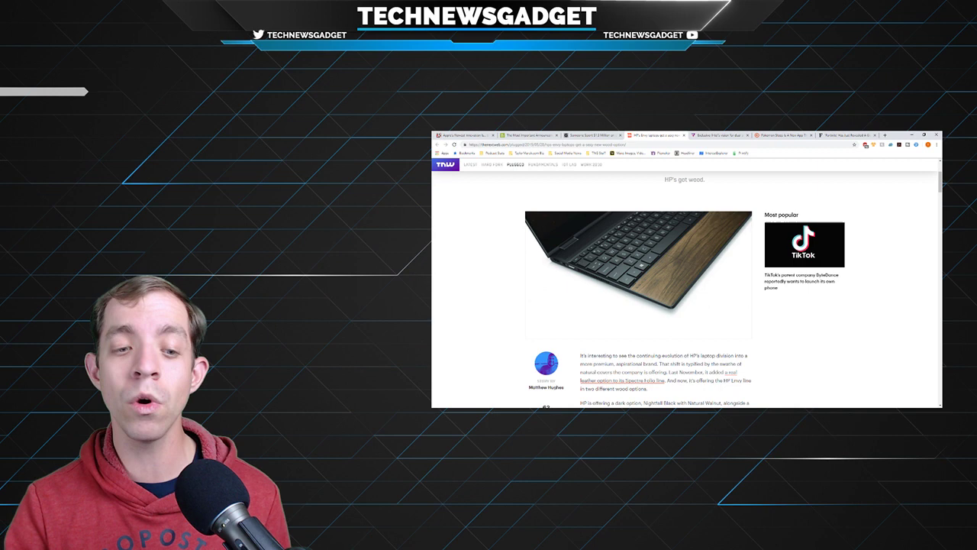
{"action": "scroll", "scroll_direction": "down", "scroll_amount": 3}
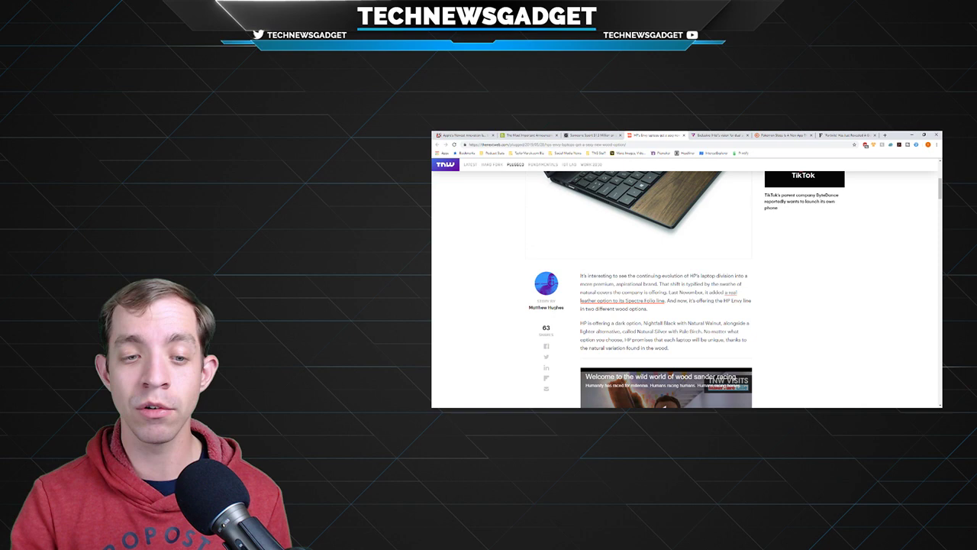
{"action": "scroll", "scroll_direction": "down", "scroll_amount": 3}
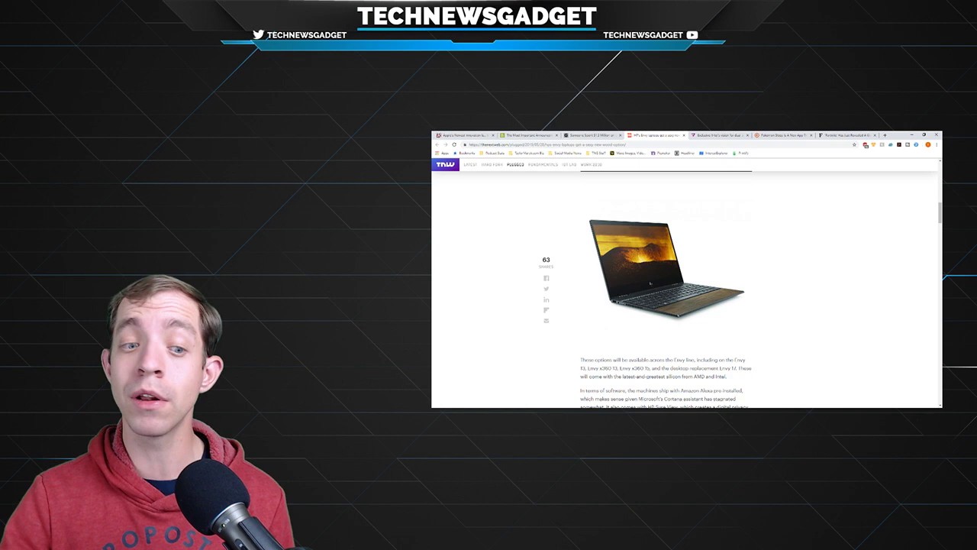
Step: Scroll through the rest of the HP Envy article before moving to The Verge's Intel prototype story
{"action": "scroll", "scroll_direction": "down", "scroll_amount": 3}
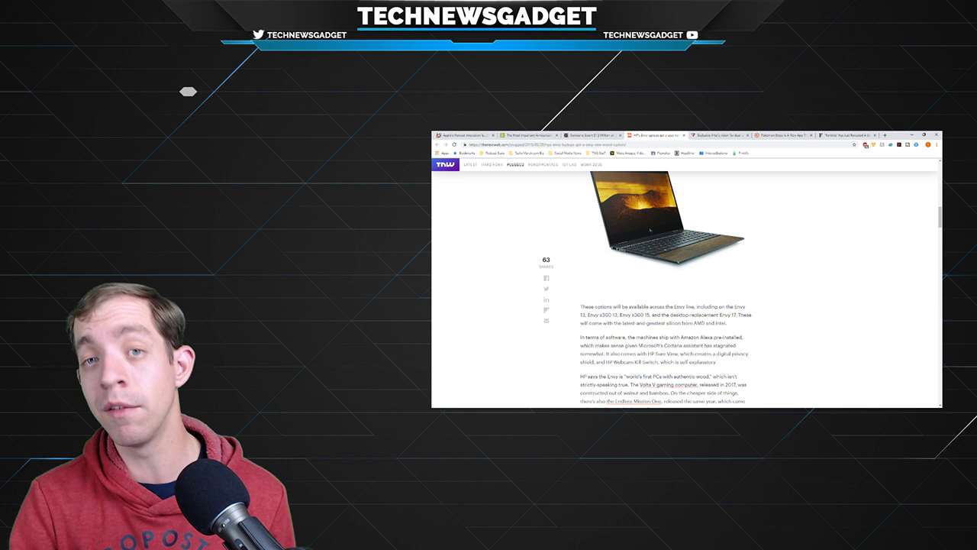
{"action": "scroll", "scroll_direction": "down", "scroll_amount": 3}
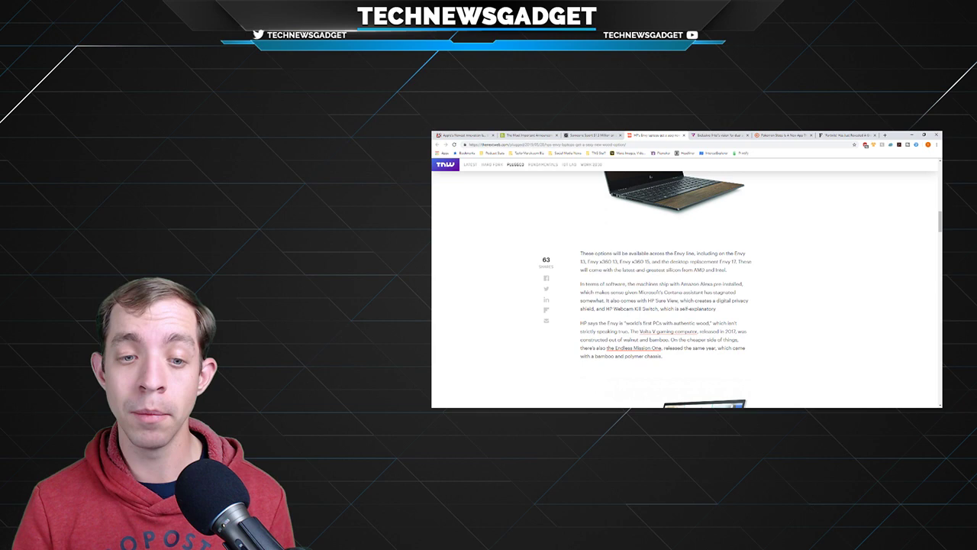
{"action": "scroll", "scroll_direction": "down", "scroll_amount": 3}
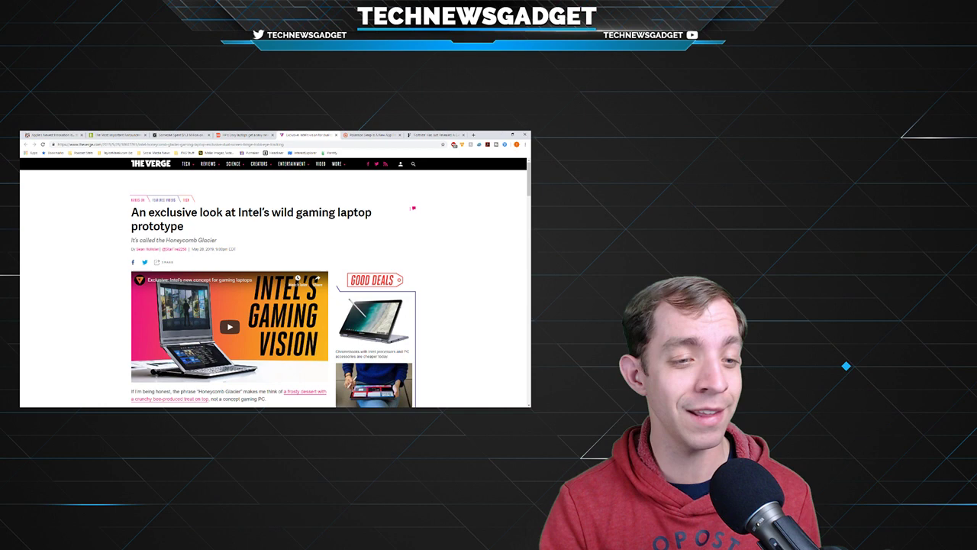
Step: Scroll past the video and opening paragraphs to the photo of Intel's prototype laptop
{"action": "scroll", "scroll_direction": "down", "scroll_amount": 3}
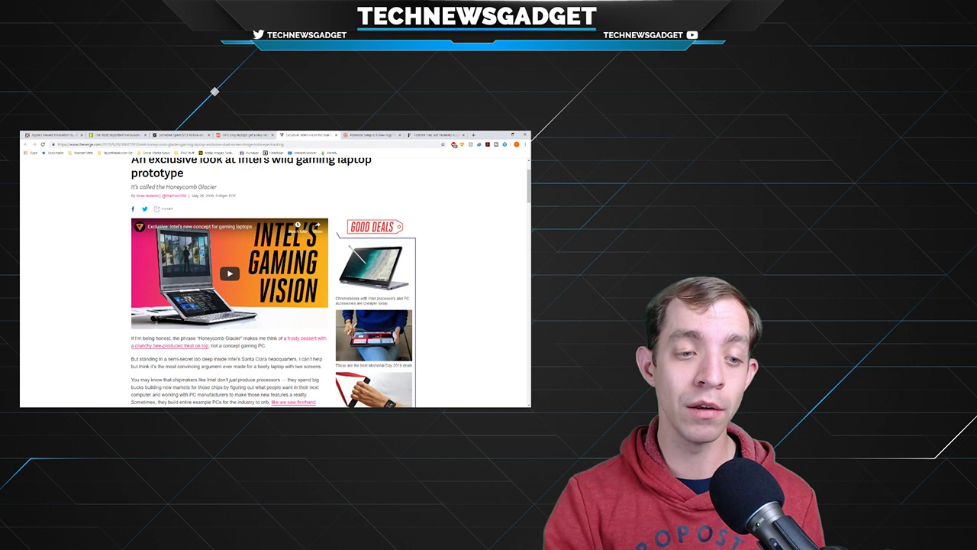
{"action": "scroll", "scroll_direction": "down", "scroll_amount": 3}
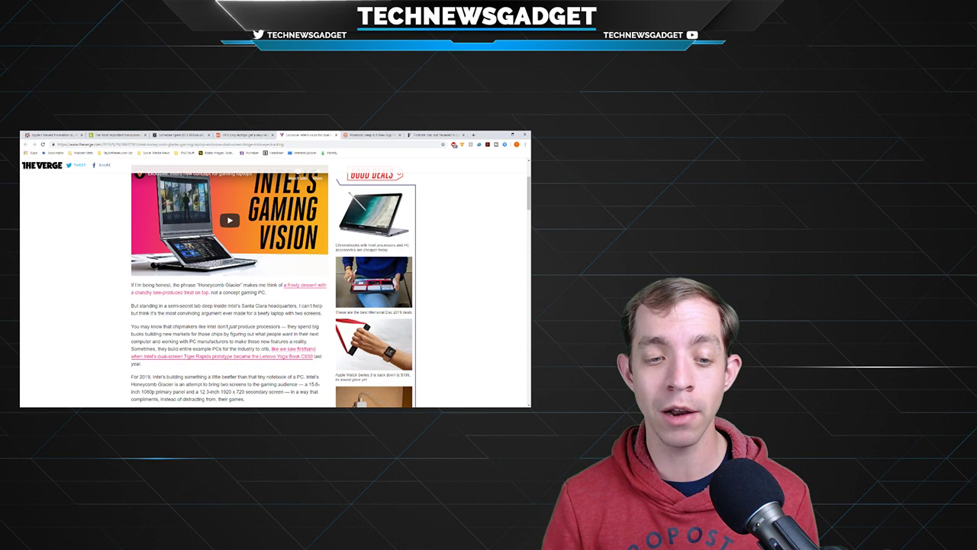
{"action": "scroll", "scroll_direction": "down", "scroll_amount": 3}
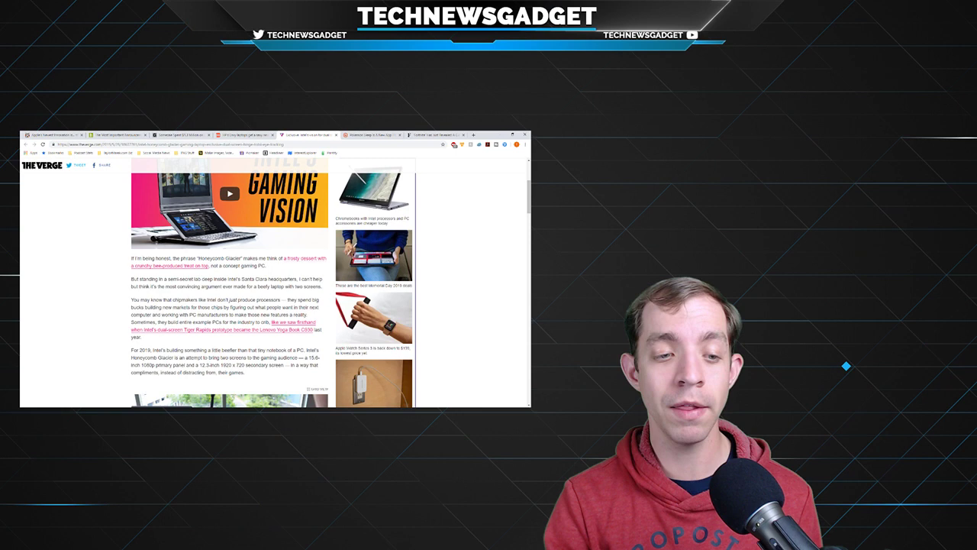
{"action": "scroll", "scroll_direction": "down", "scroll_amount": 3}
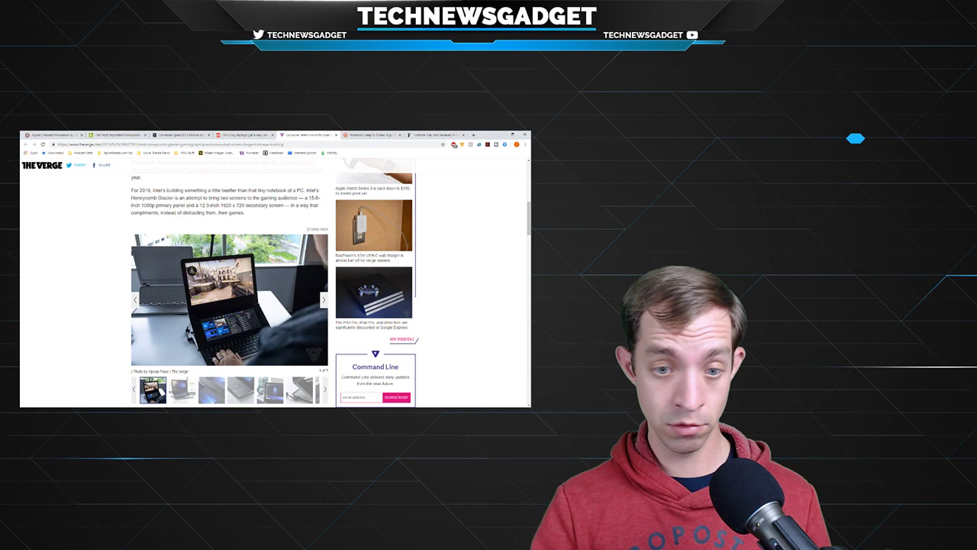
Step: Focus the page and scroll past the gallery into the dual-screen paragraphs and next prototype photo
{"action": "left_click", "coordinate": [324, 299]}
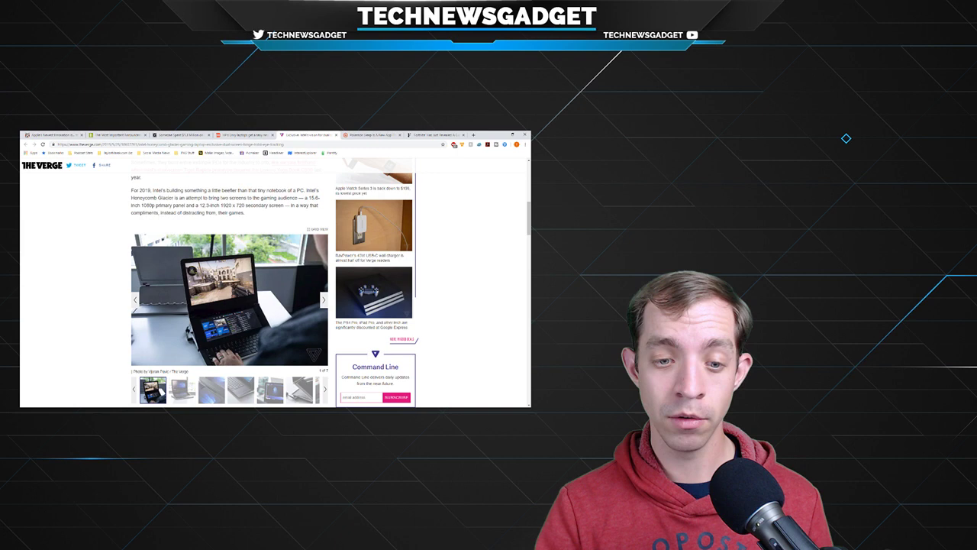
{"action": "scroll", "scroll_direction": "down", "scroll_amount": 3}
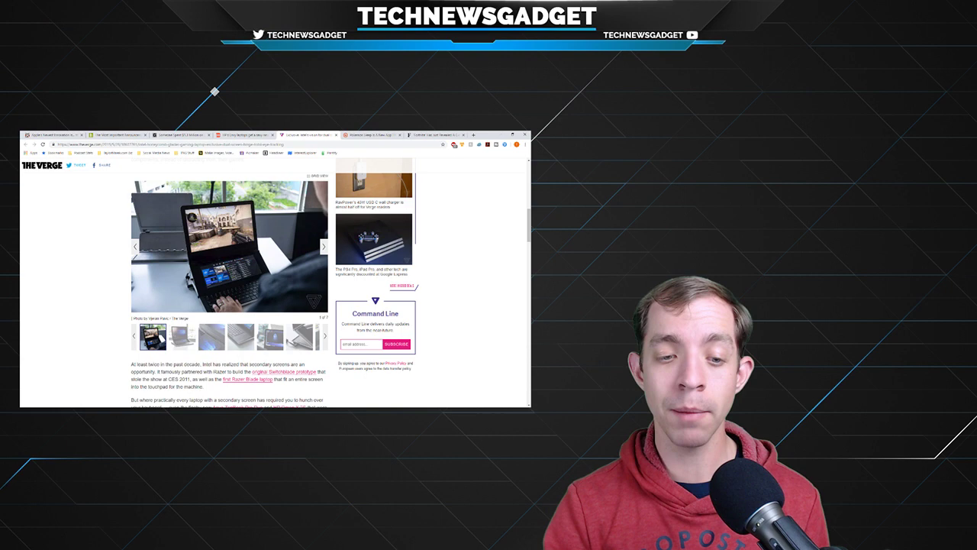
{"action": "scroll", "scroll_direction": "down", "scroll_amount": 3}
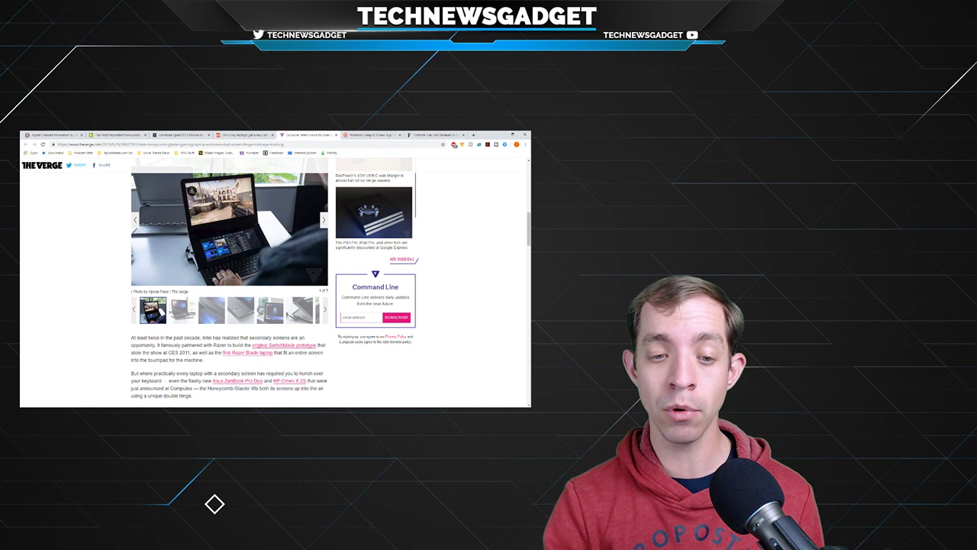
{"action": "scroll", "scroll_direction": "down", "scroll_amount": 3}
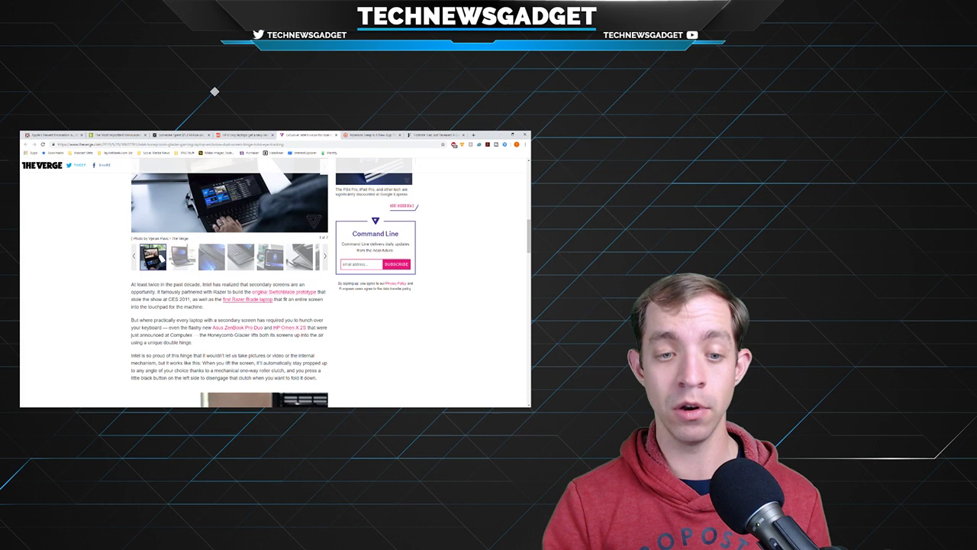
{"action": "scroll", "scroll_direction": "down", "scroll_amount": 3}
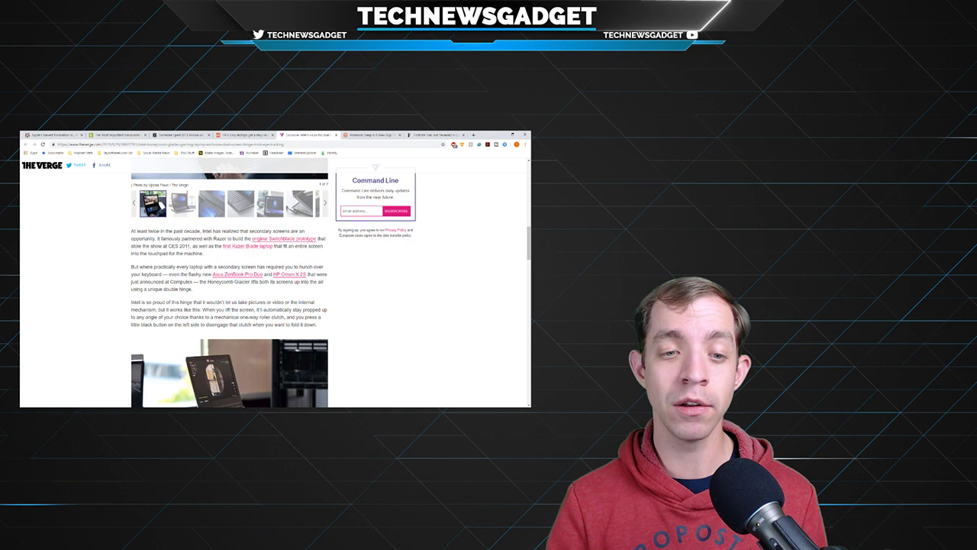
Step: Scroll past the second prototype photo into the hinge cooling and component paragraphs
{"action": "scroll", "scroll_direction": "down", "scroll_amount": 3}
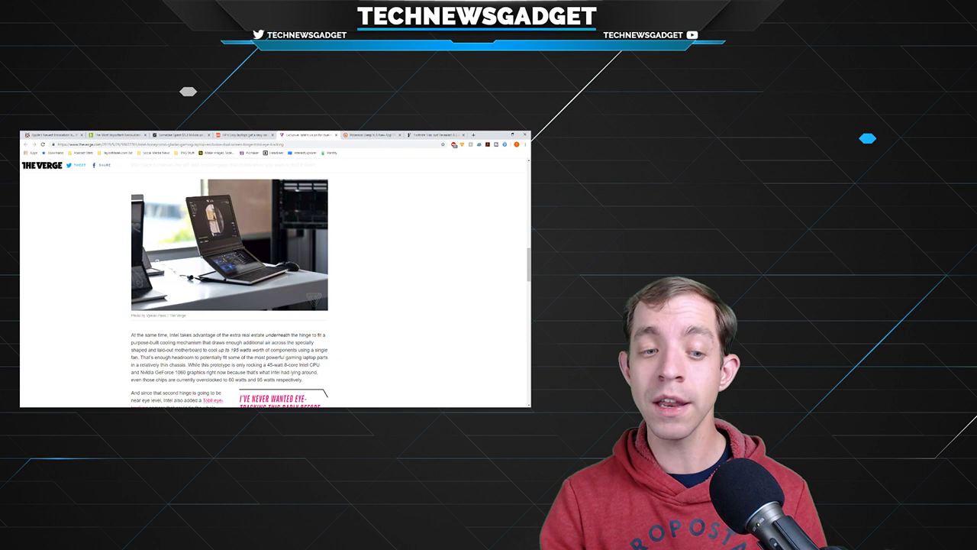
{"action": "scroll", "scroll_direction": "down", "scroll_amount": 3}
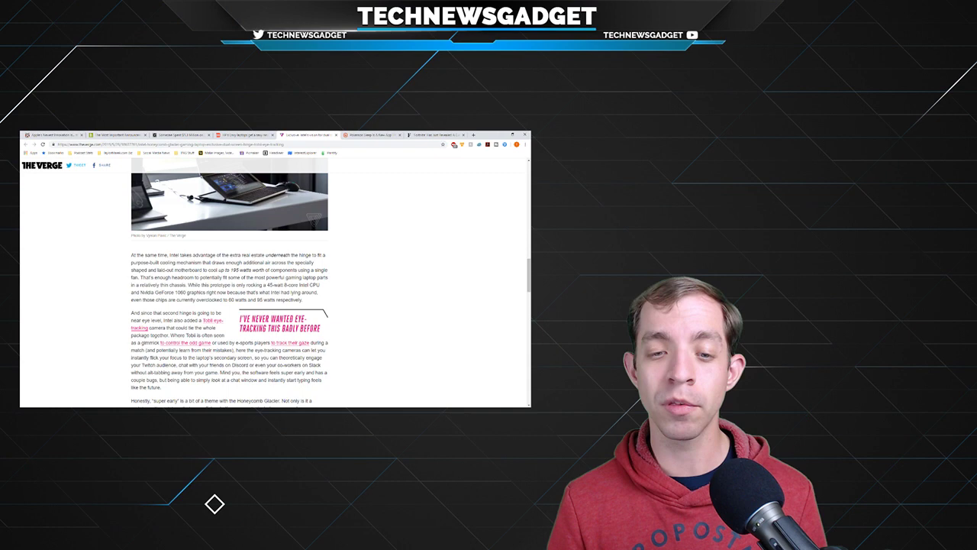
{"action": "mouse_move", "coordinate": [214, 92]}
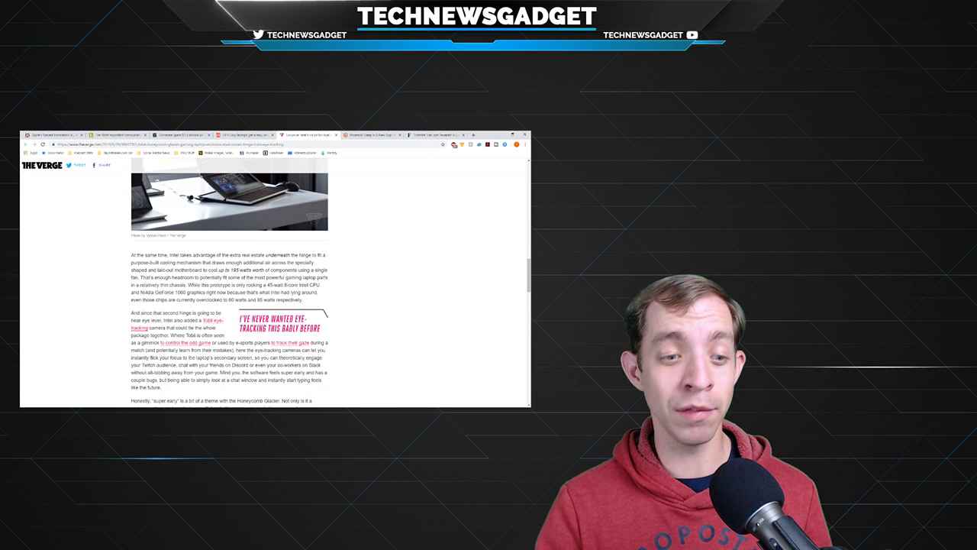
Step: Scroll past the eye-tracking pull quote to the pair of close-up hinge photos
{"action": "scroll", "scroll_direction": "down", "scroll_amount": 3}
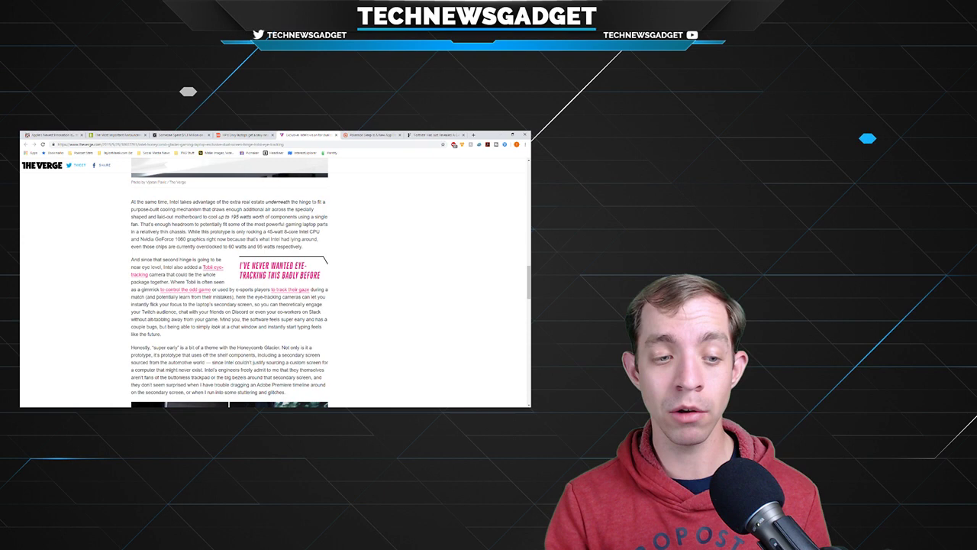
{"action": "scroll", "scroll_direction": "down", "scroll_amount": 3}
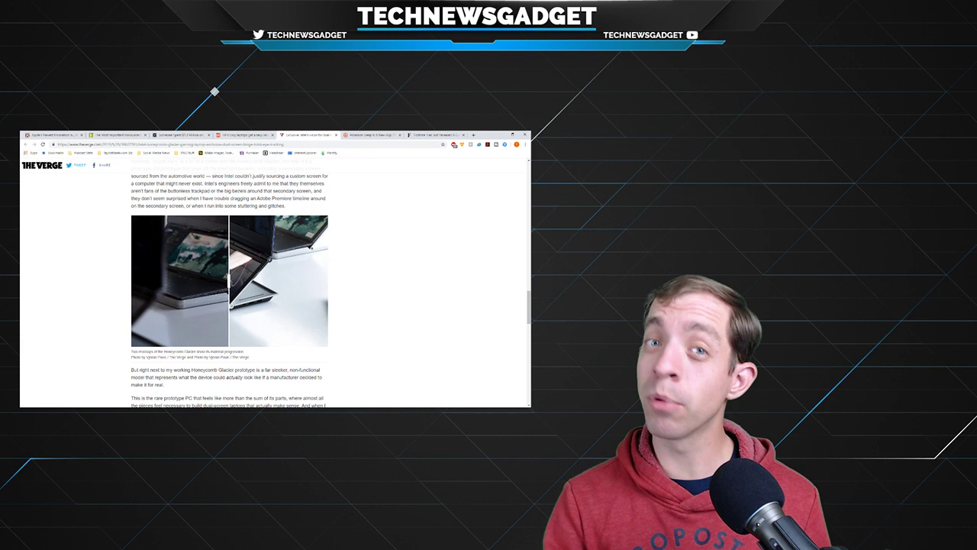
Step: Scroll below the close-up photos, then back up slightly before leaving for the Pokémon Sleep article
{"action": "scroll", "scroll_direction": "down", "scroll_amount": 3}
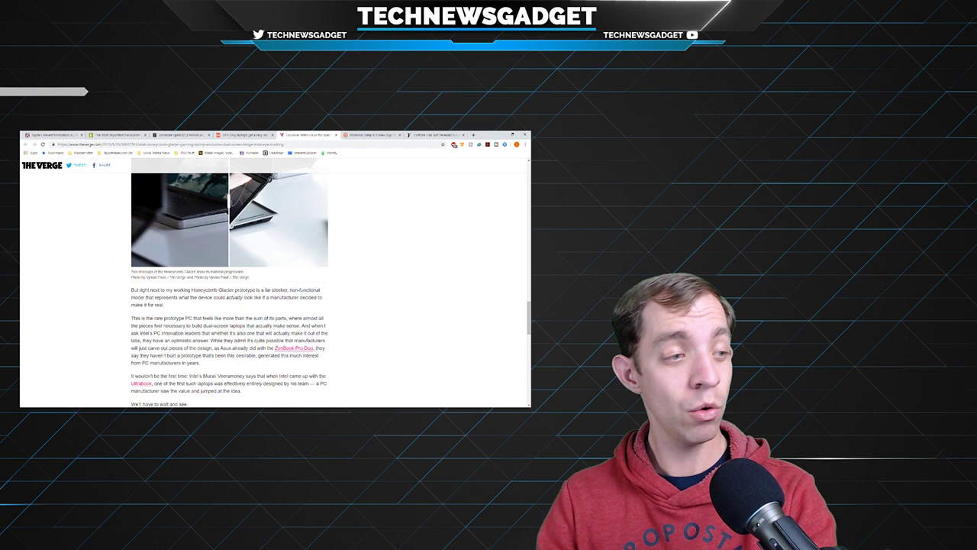
{"action": "scroll", "scroll_direction": "up", "scroll_amount": 3}
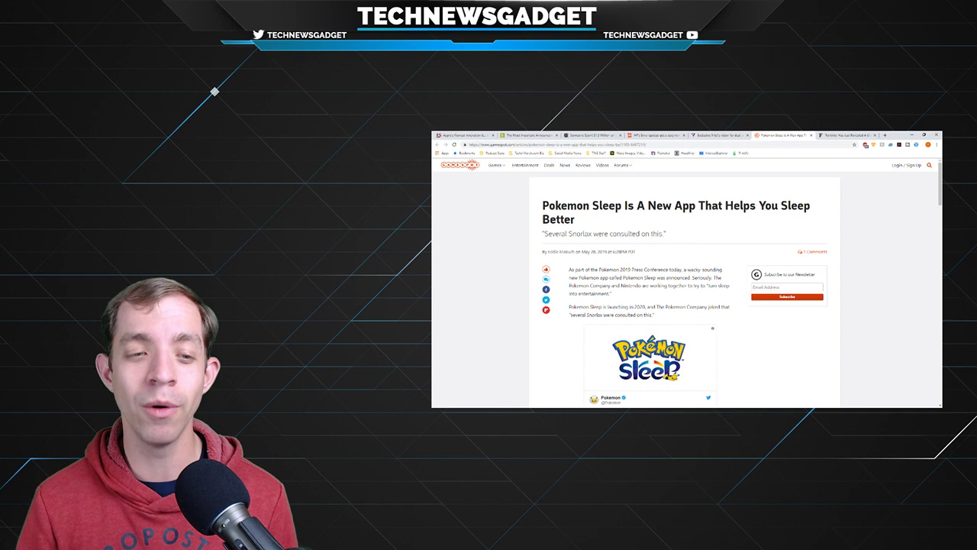
Step: Scroll through Kotaku's Pokémon Sleep article down to the Pokémon GO Plus image
{"action": "scroll", "scroll_direction": "down", "scroll_amount": 3}
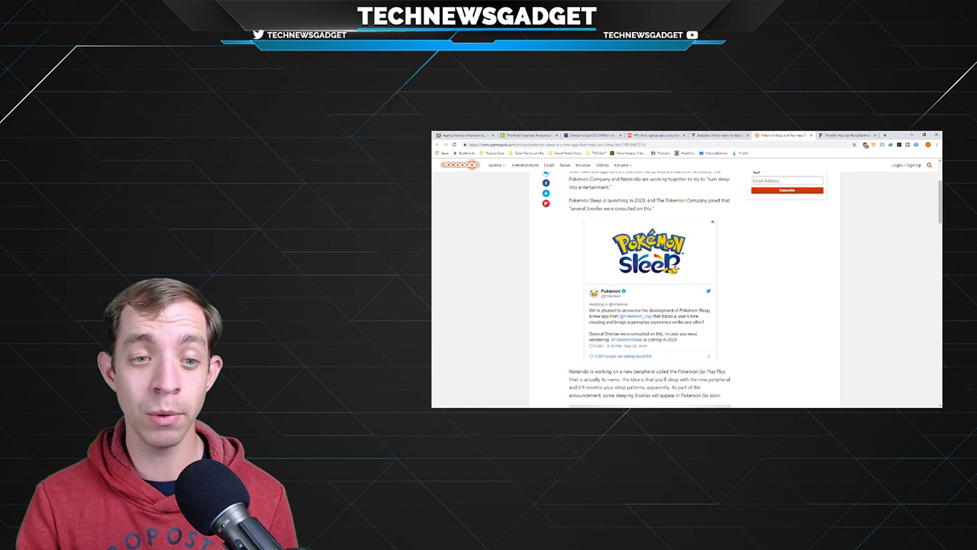
{"action": "scroll", "scroll_direction": "down", "scroll_amount": 3}
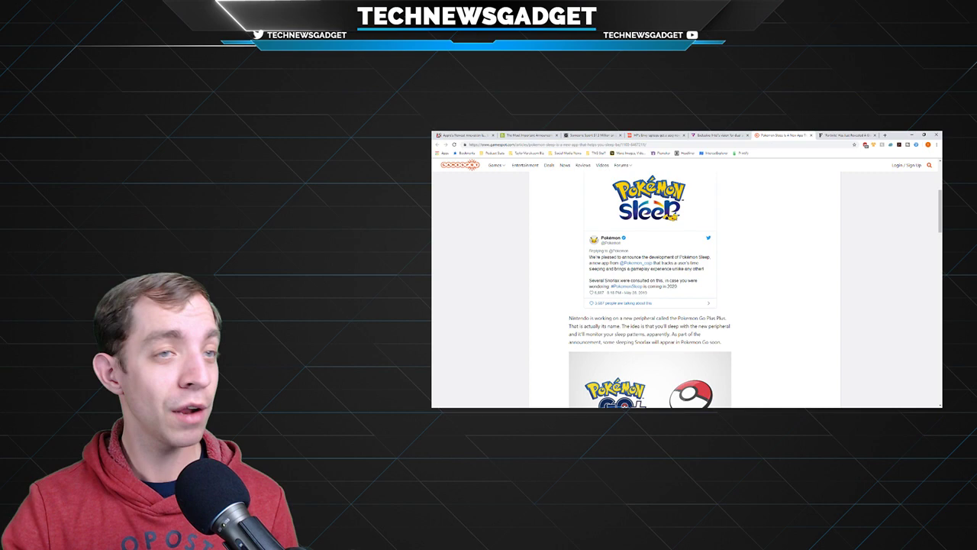
{"action": "scroll", "scroll_direction": "down", "scroll_amount": 3}
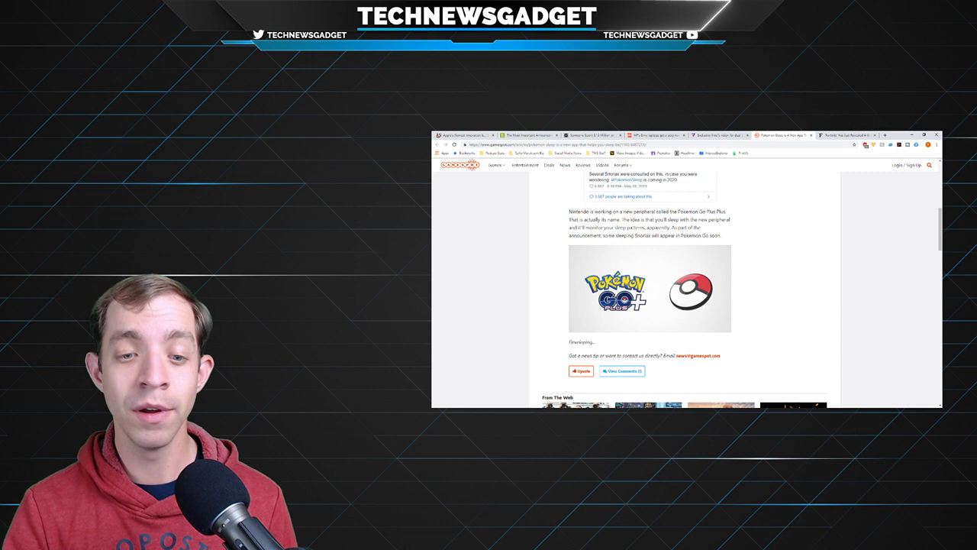
{"action": "scroll", "scroll_direction": "up", "scroll_amount": 3}
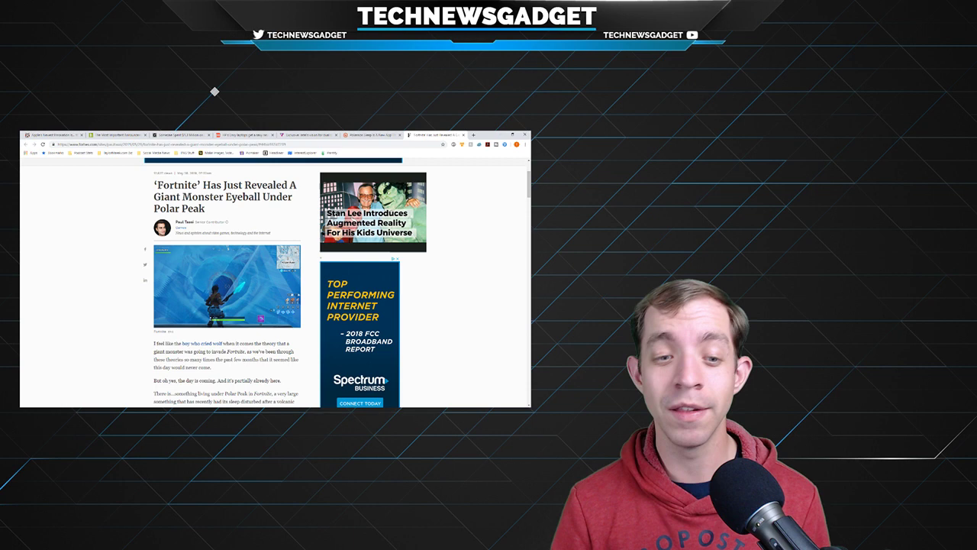
Step: Scroll the Forbes Fortnite Polar Peak eyeball article past its headline into the opening paragraphs
{"action": "scroll", "scroll_direction": "down", "scroll_amount": 3}
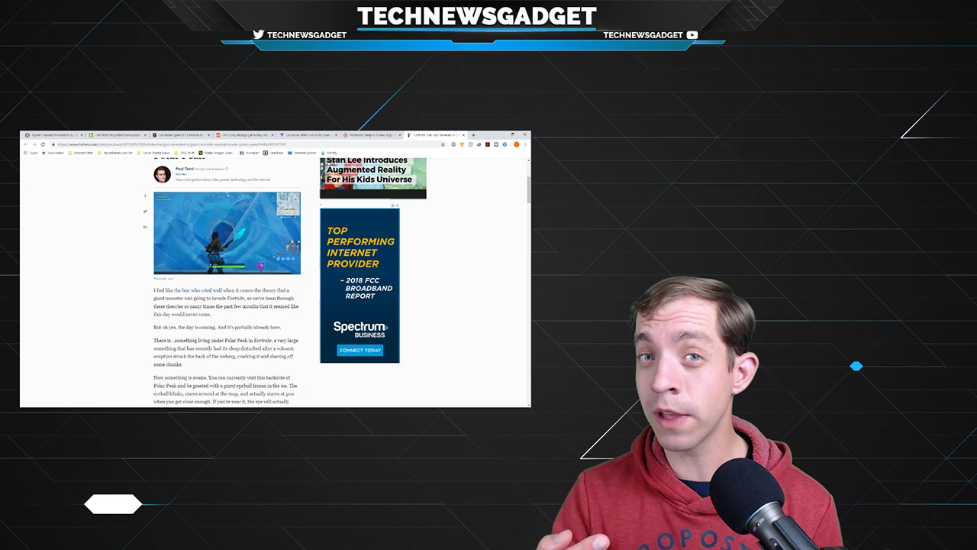
Step: Scroll down the Forbes Fortnite eyeball article to its final paragraphs and the 'You may also like' links
{"action": "scroll", "scroll_direction": "down", "scroll_amount": 3}
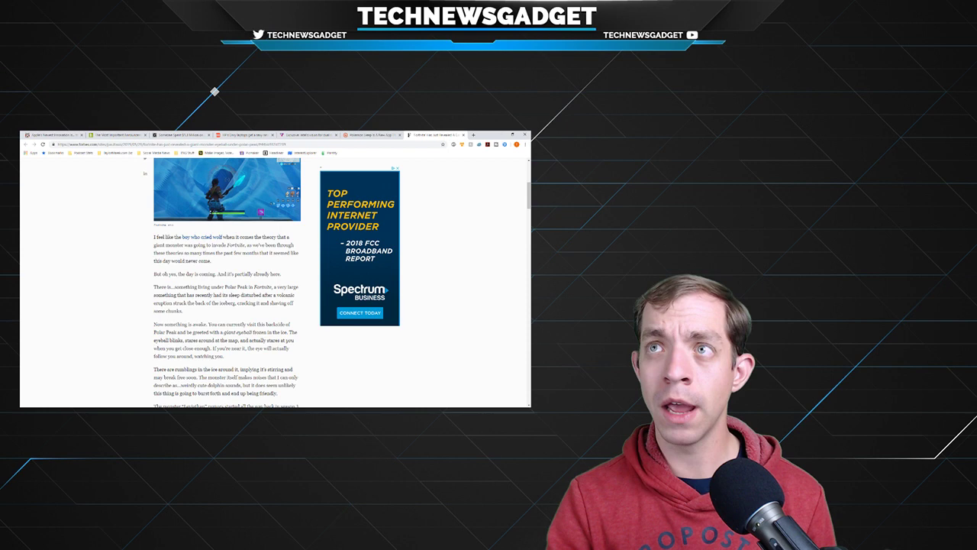
{"action": "scroll", "scroll_direction": "down", "scroll_amount": 3}
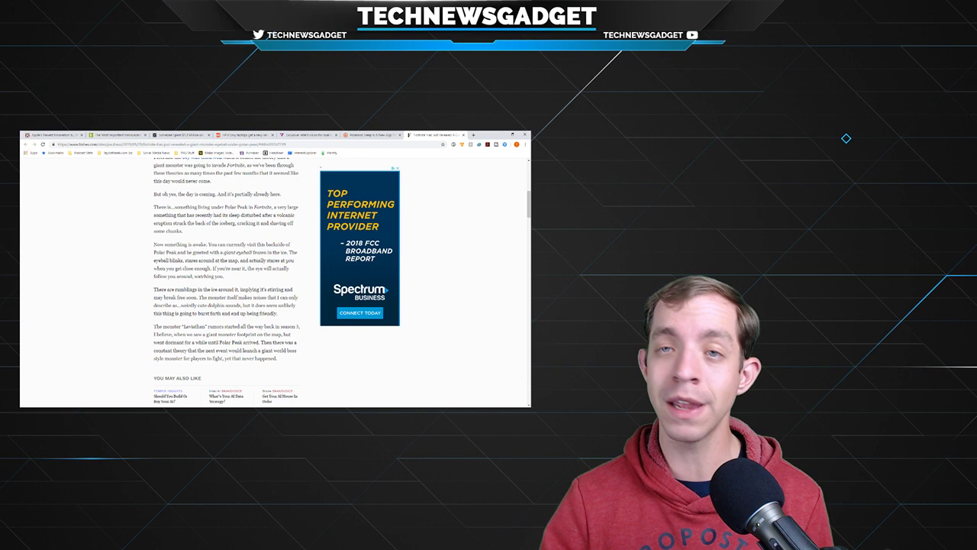
Step: Scroll through the Forbes Polar Peak monster article past the Godzilla image to its closing Update paragraph
{"action": "scroll", "scroll_direction": "up", "scroll_amount": 3}
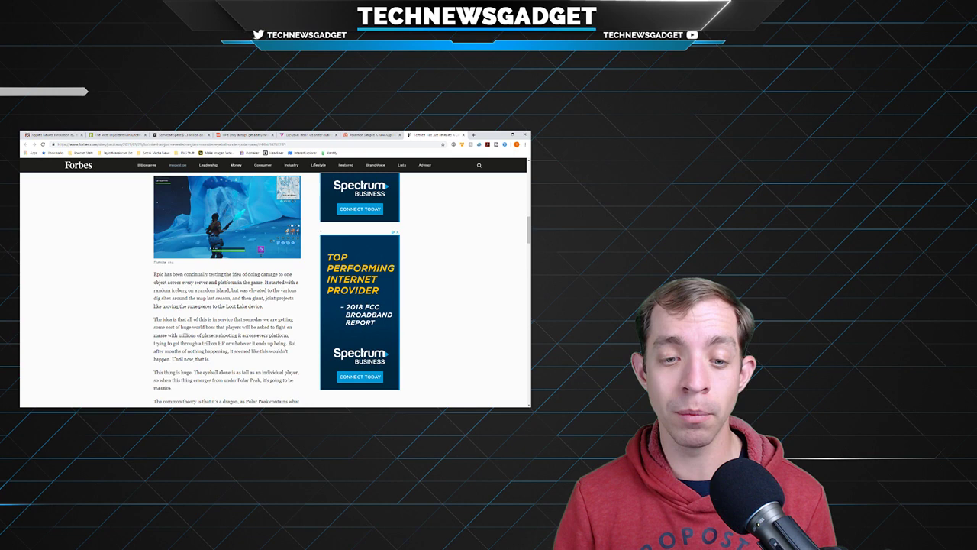
{"action": "scroll", "scroll_direction": "down", "scroll_amount": 3}
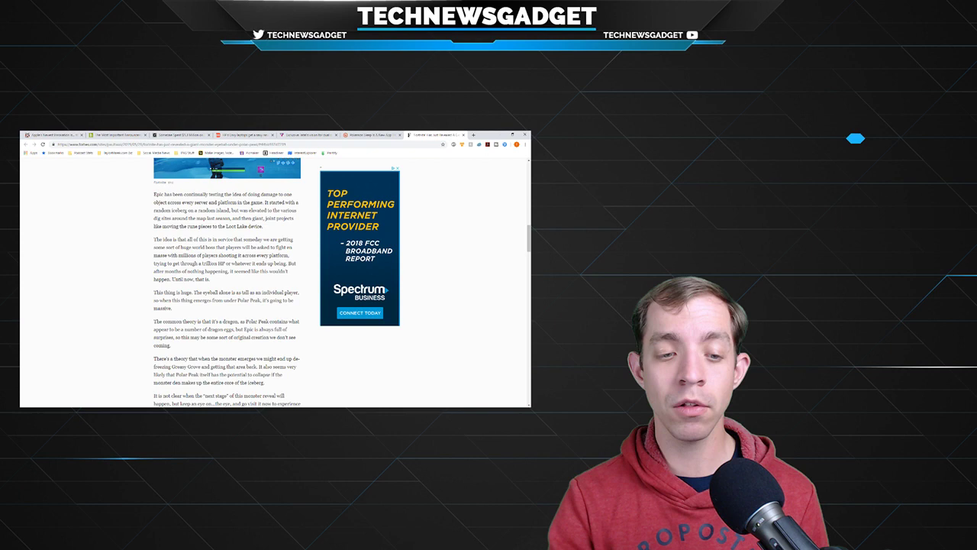
{"action": "scroll", "scroll_direction": "down", "scroll_amount": 3}
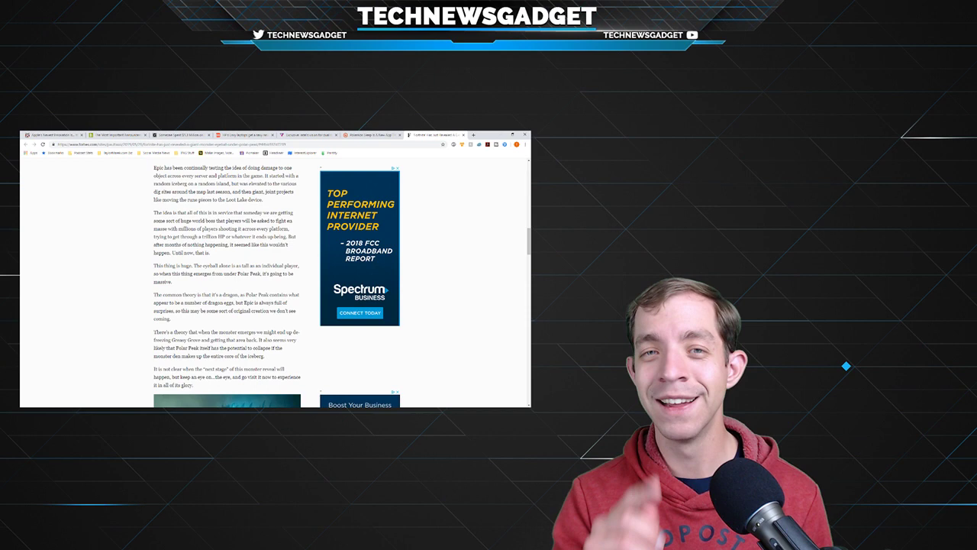
{"action": "scroll", "scroll_direction": "down", "scroll_amount": 3}
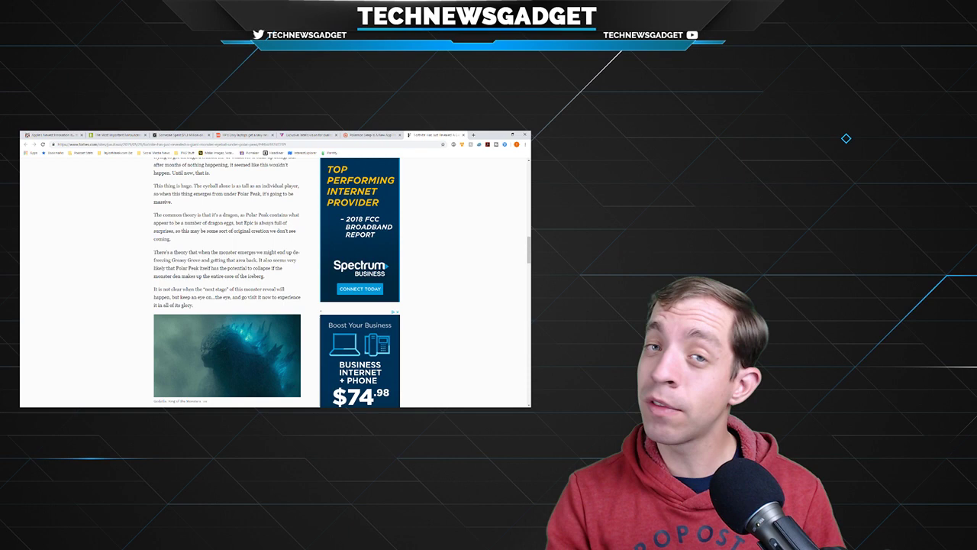
{"action": "scroll", "scroll_direction": "down", "scroll_amount": 3}
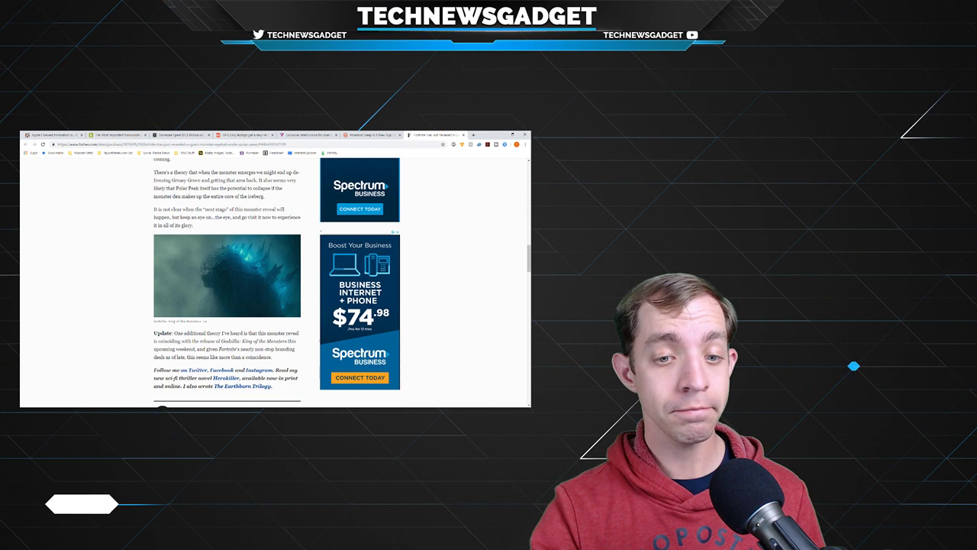